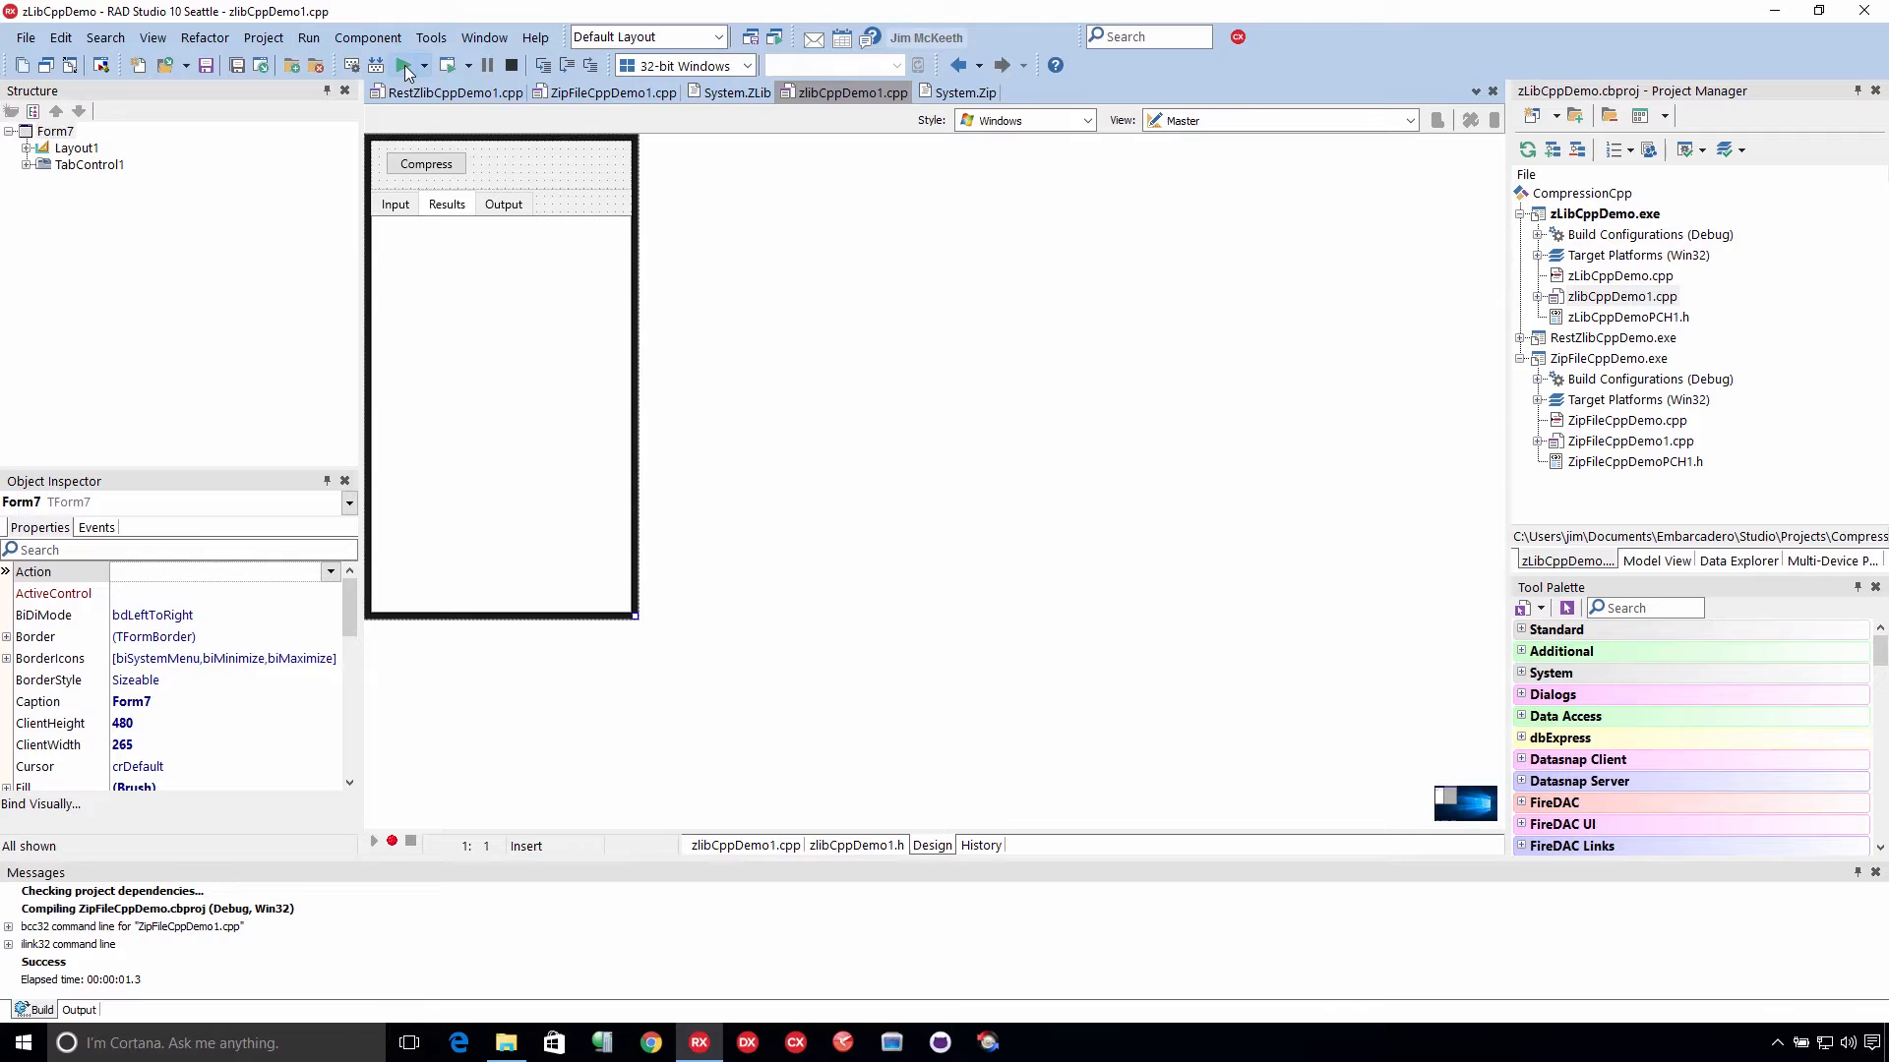
Step: Run zLibCppDemo and compress its default input at None, Default, Fastest and Max levels
left_click(402, 65)
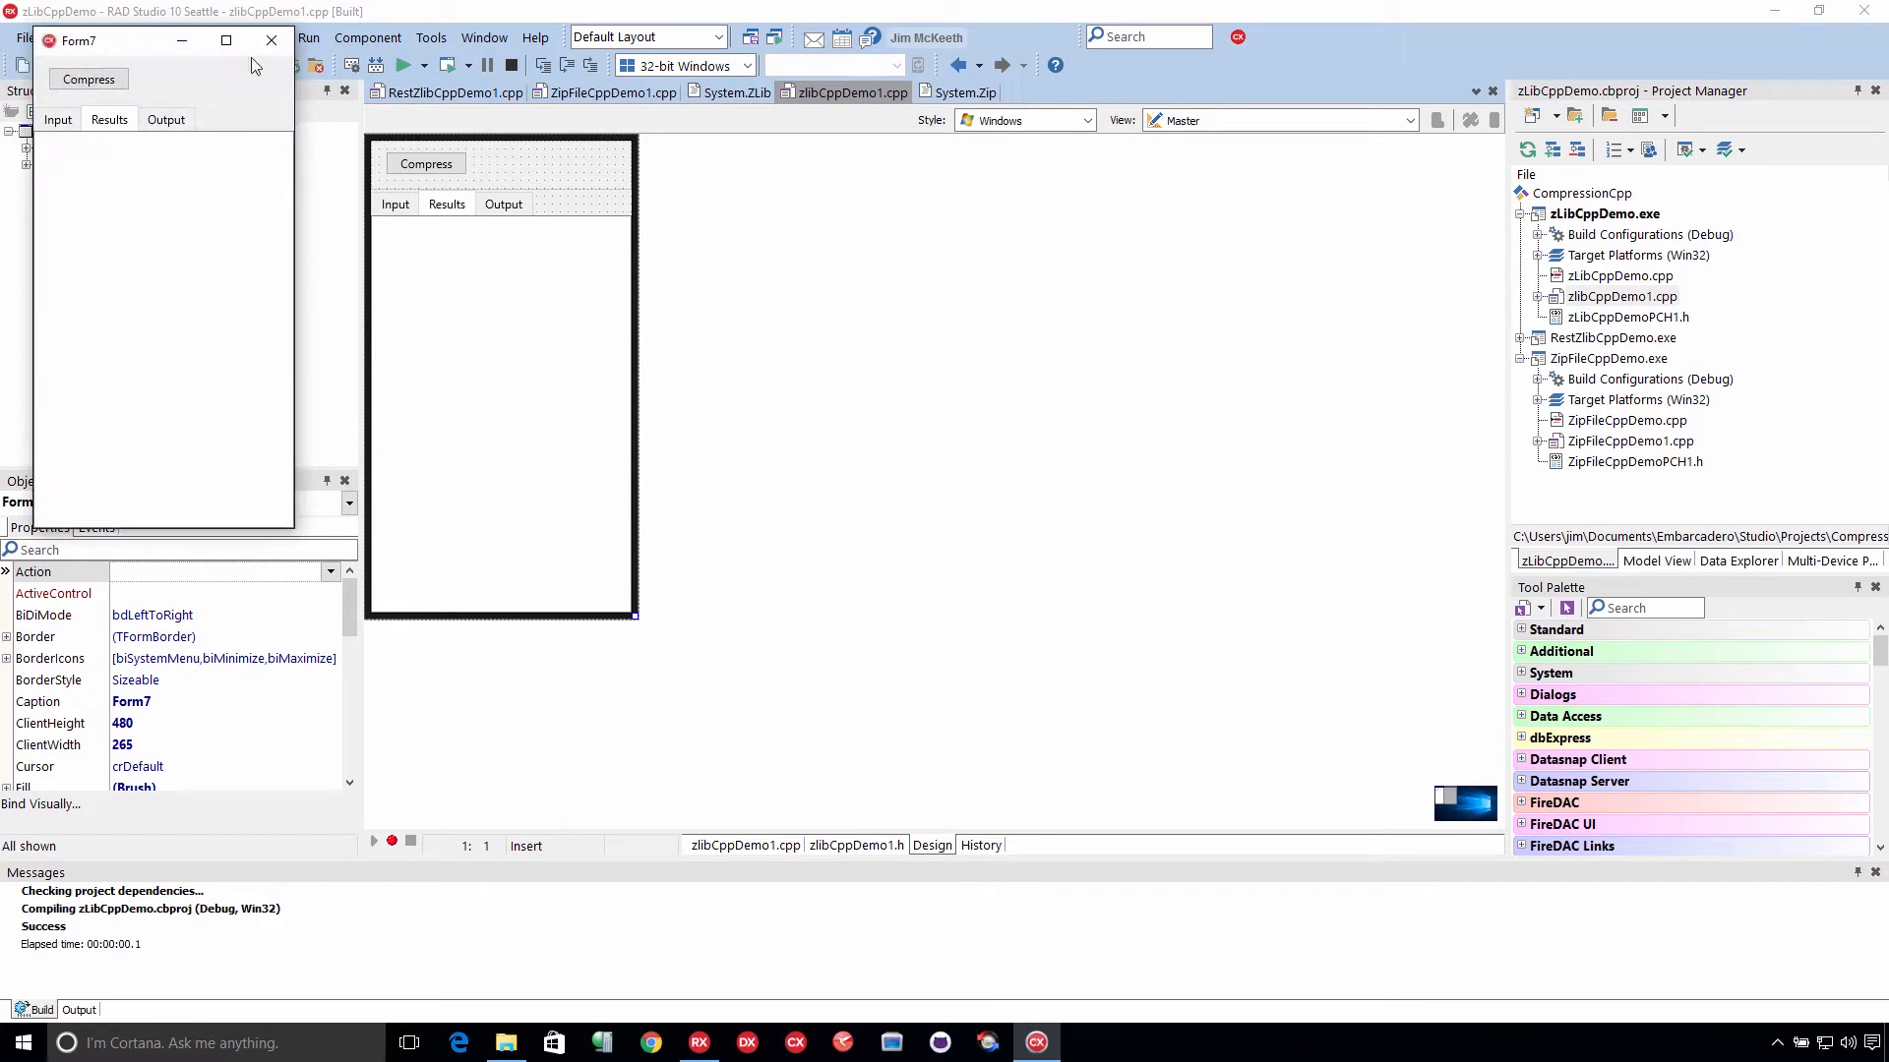
left_click(423, 184)
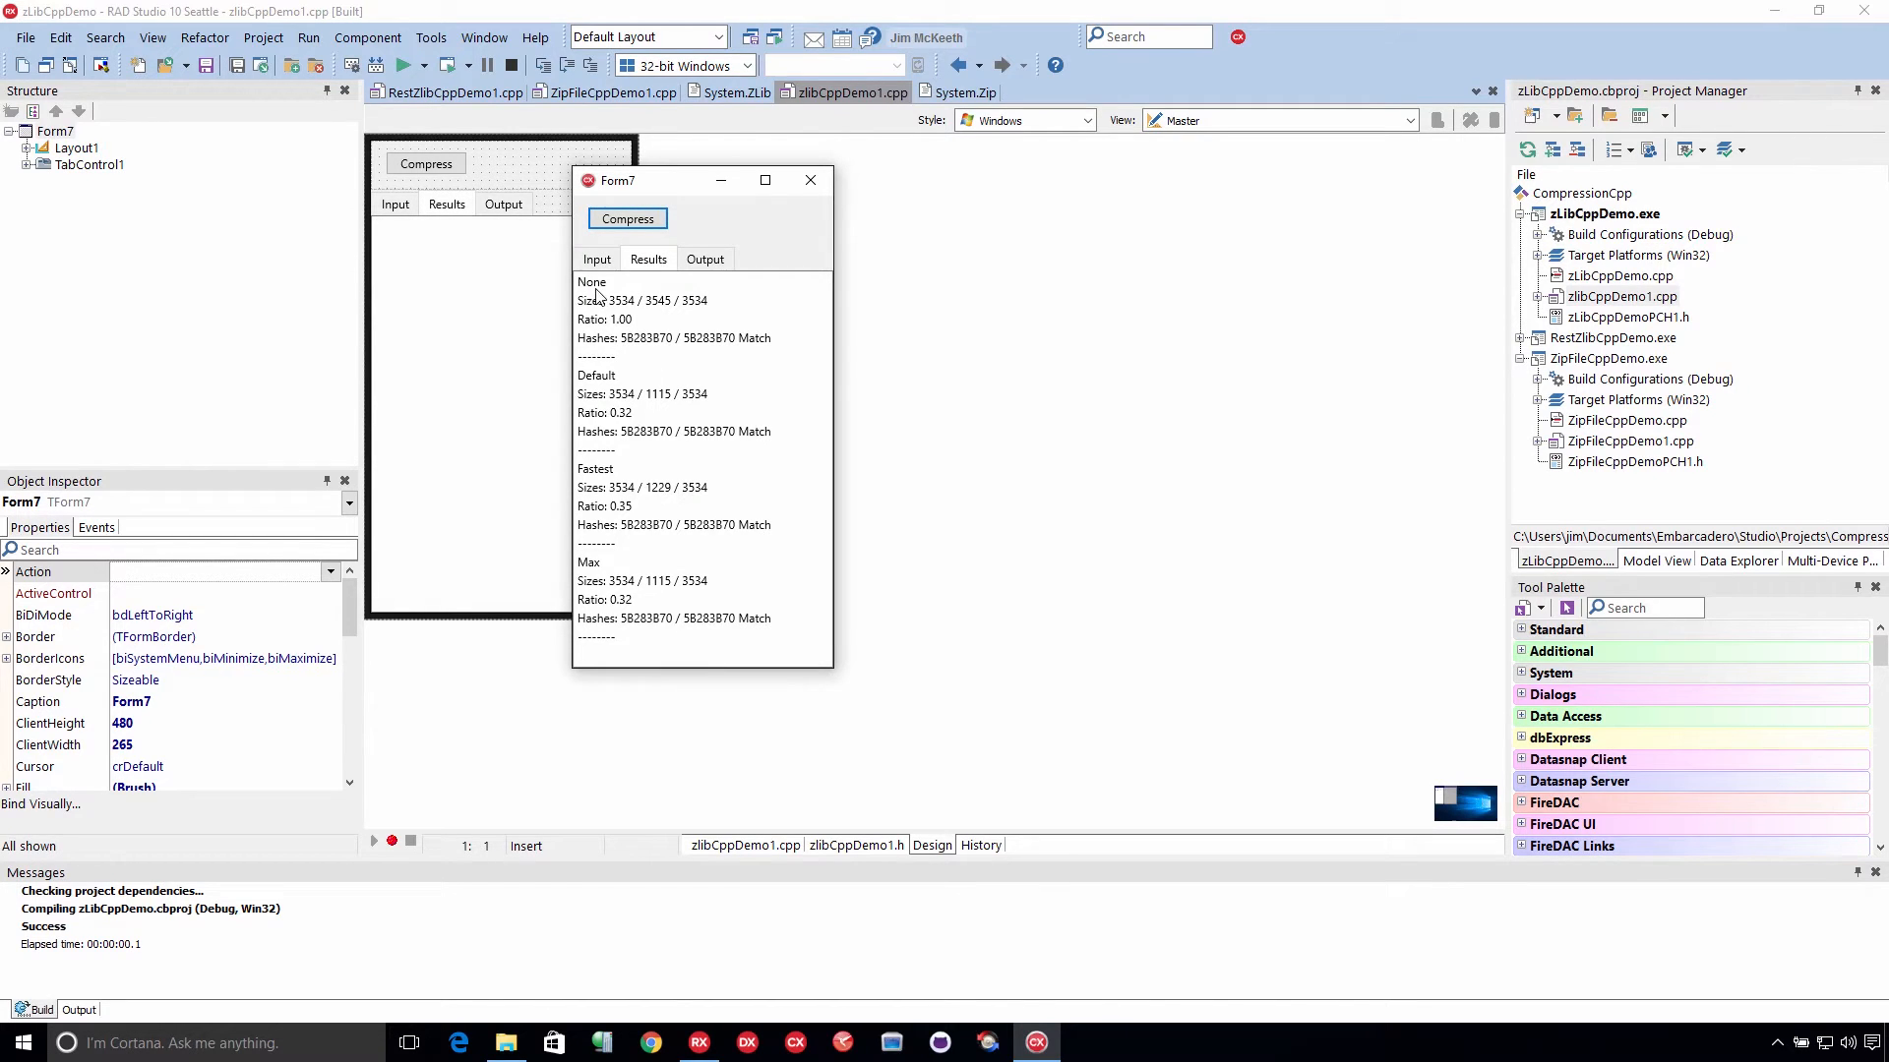
mouse_move(644, 313)
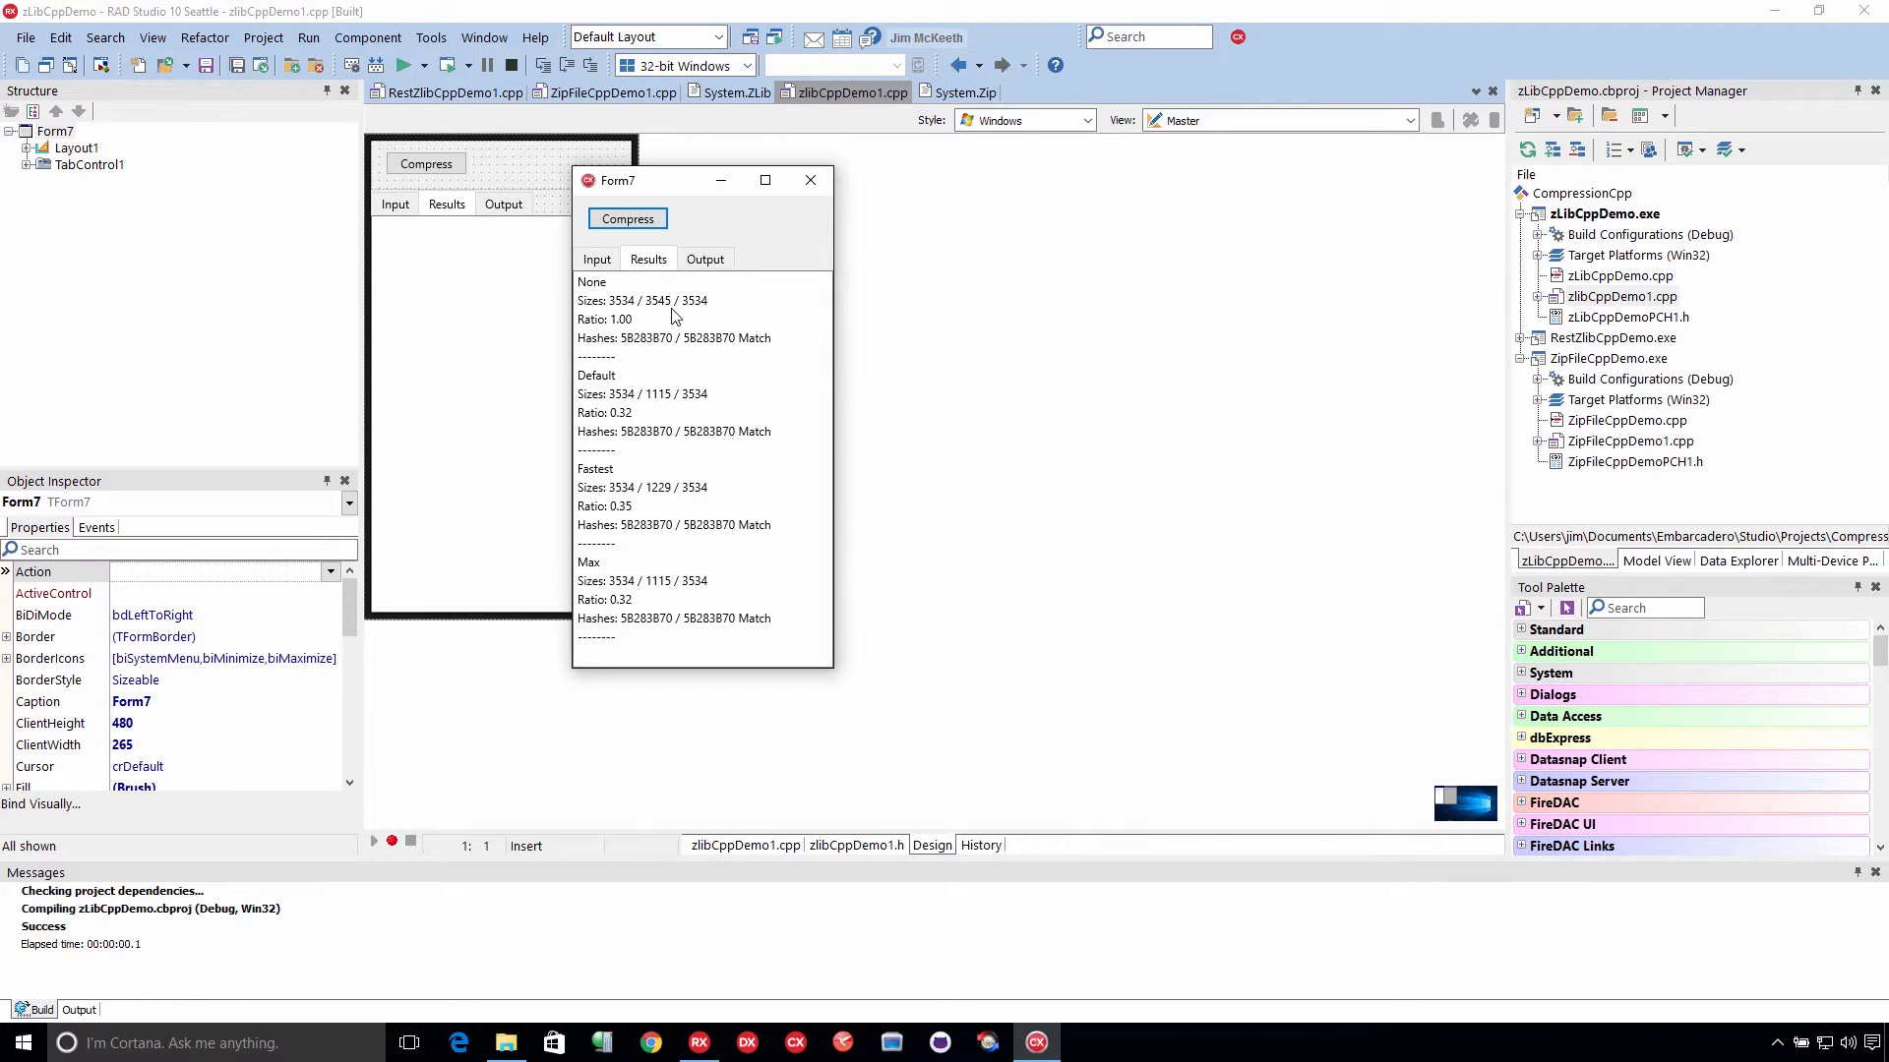
mouse_move(638, 430)
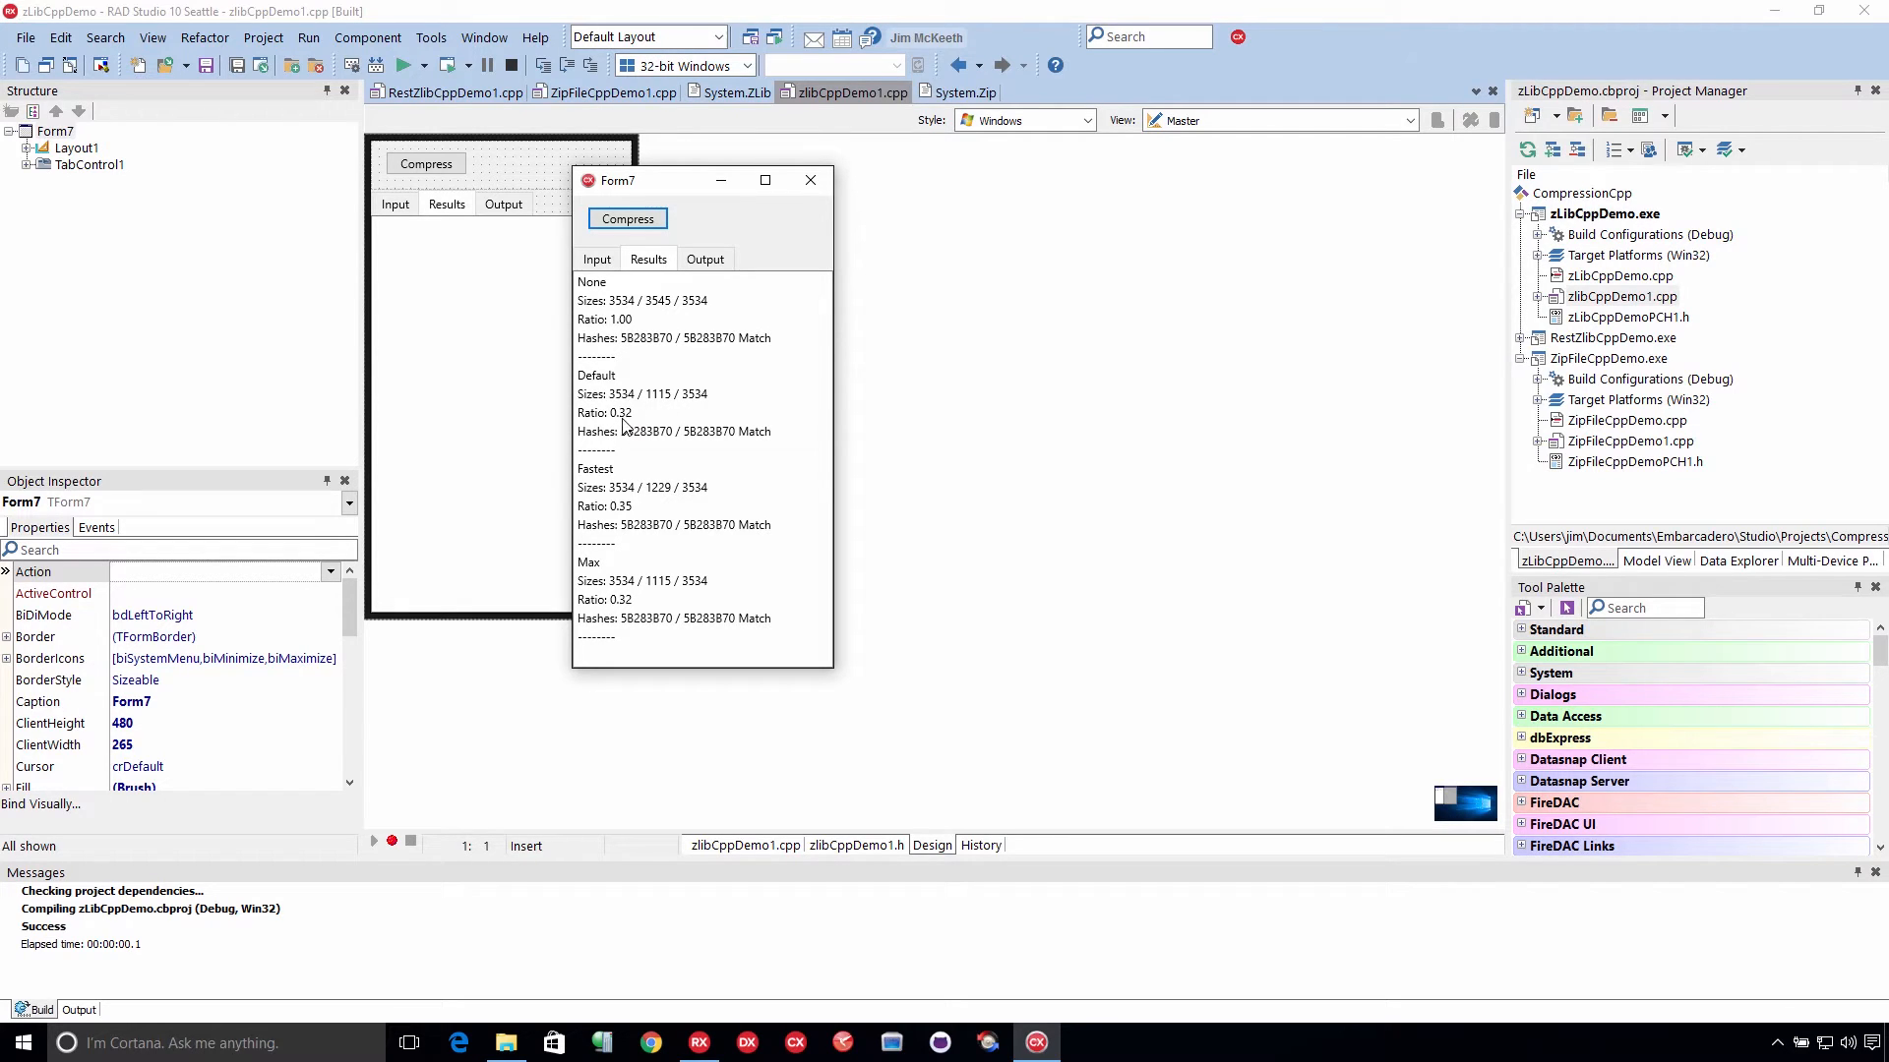
mouse_move(602, 400)
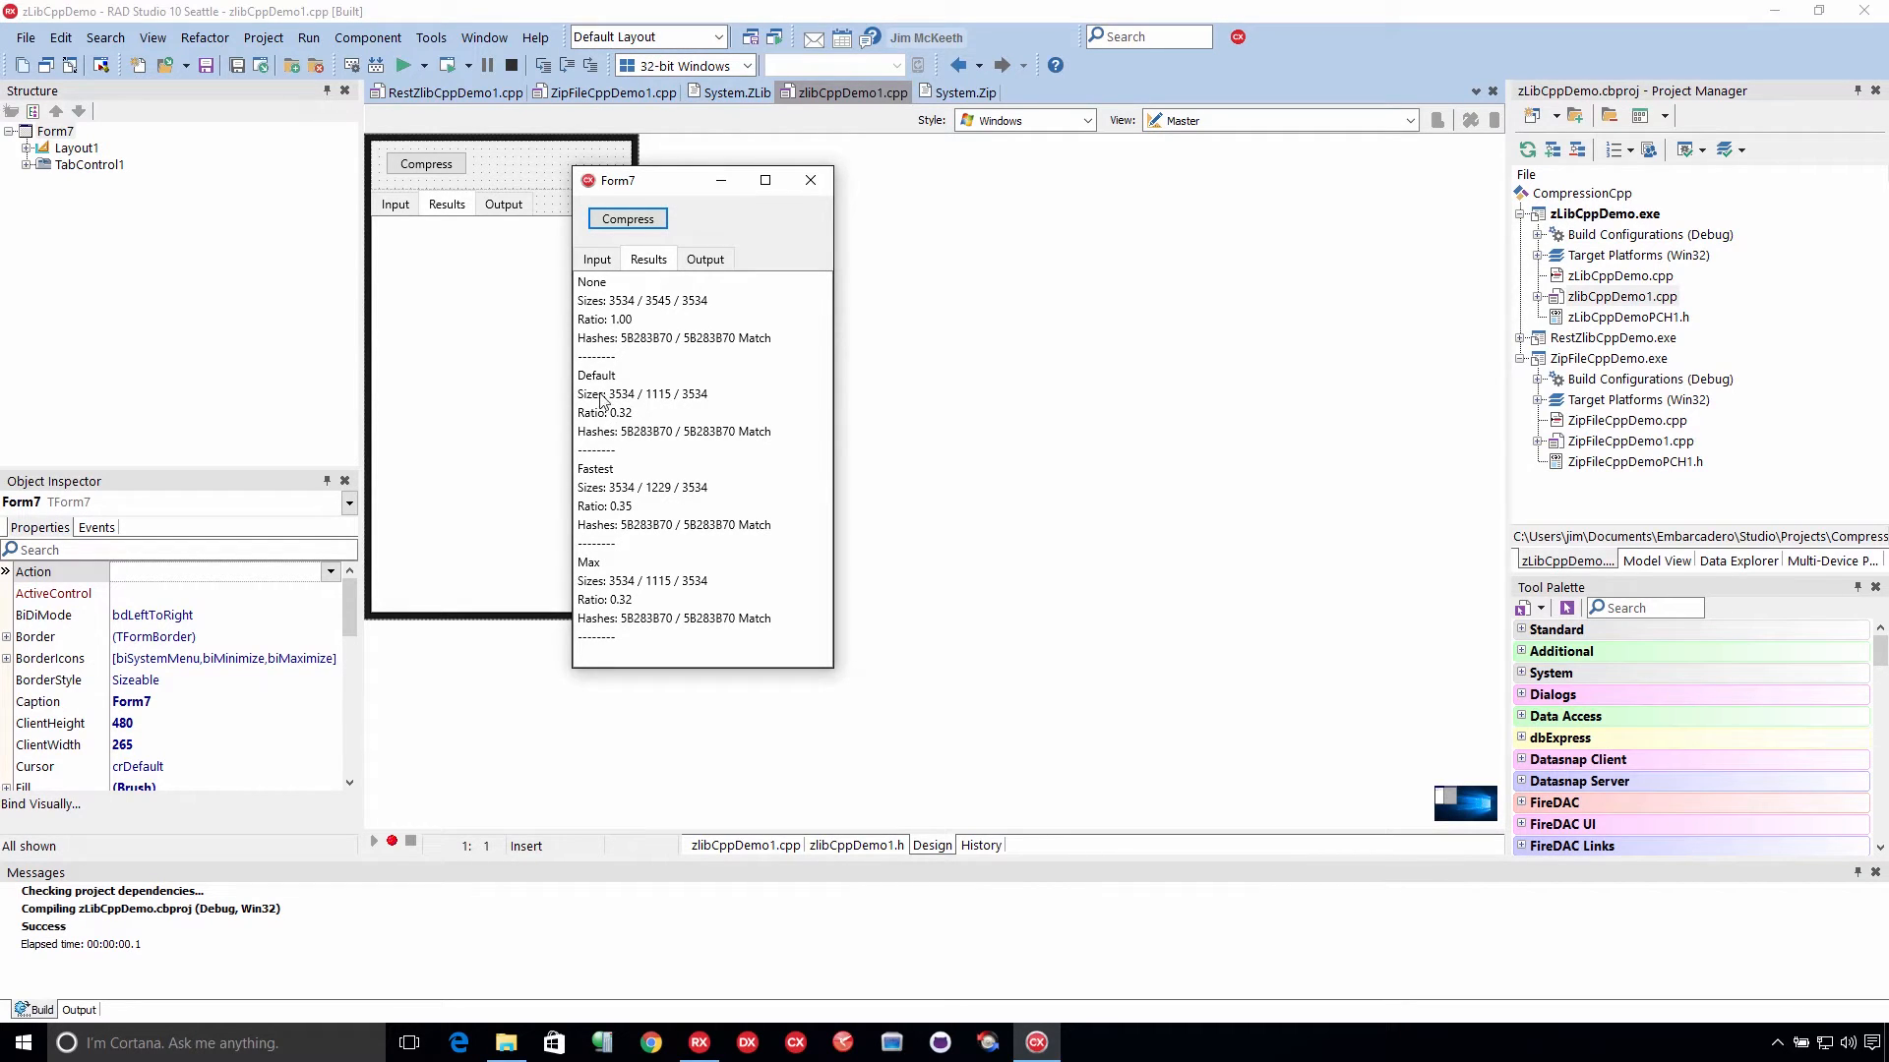
mouse_move(704, 404)
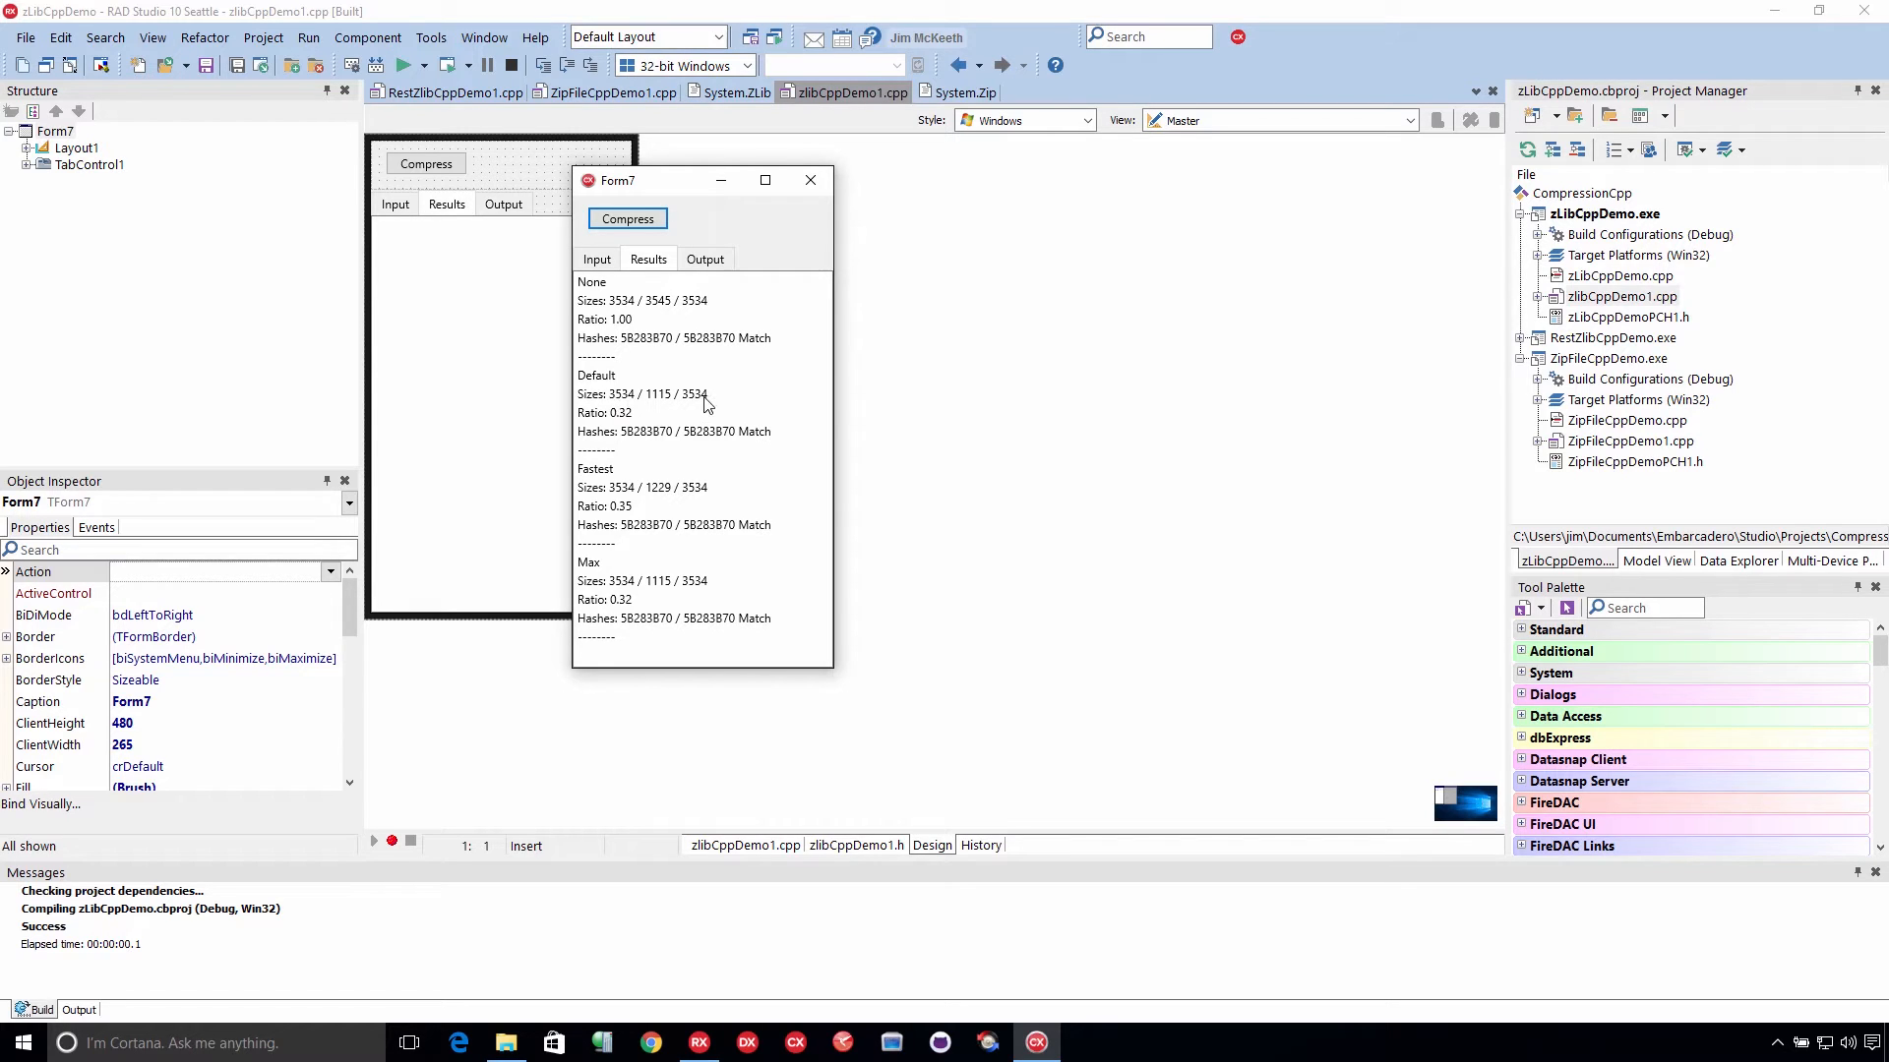
mouse_move(699, 454)
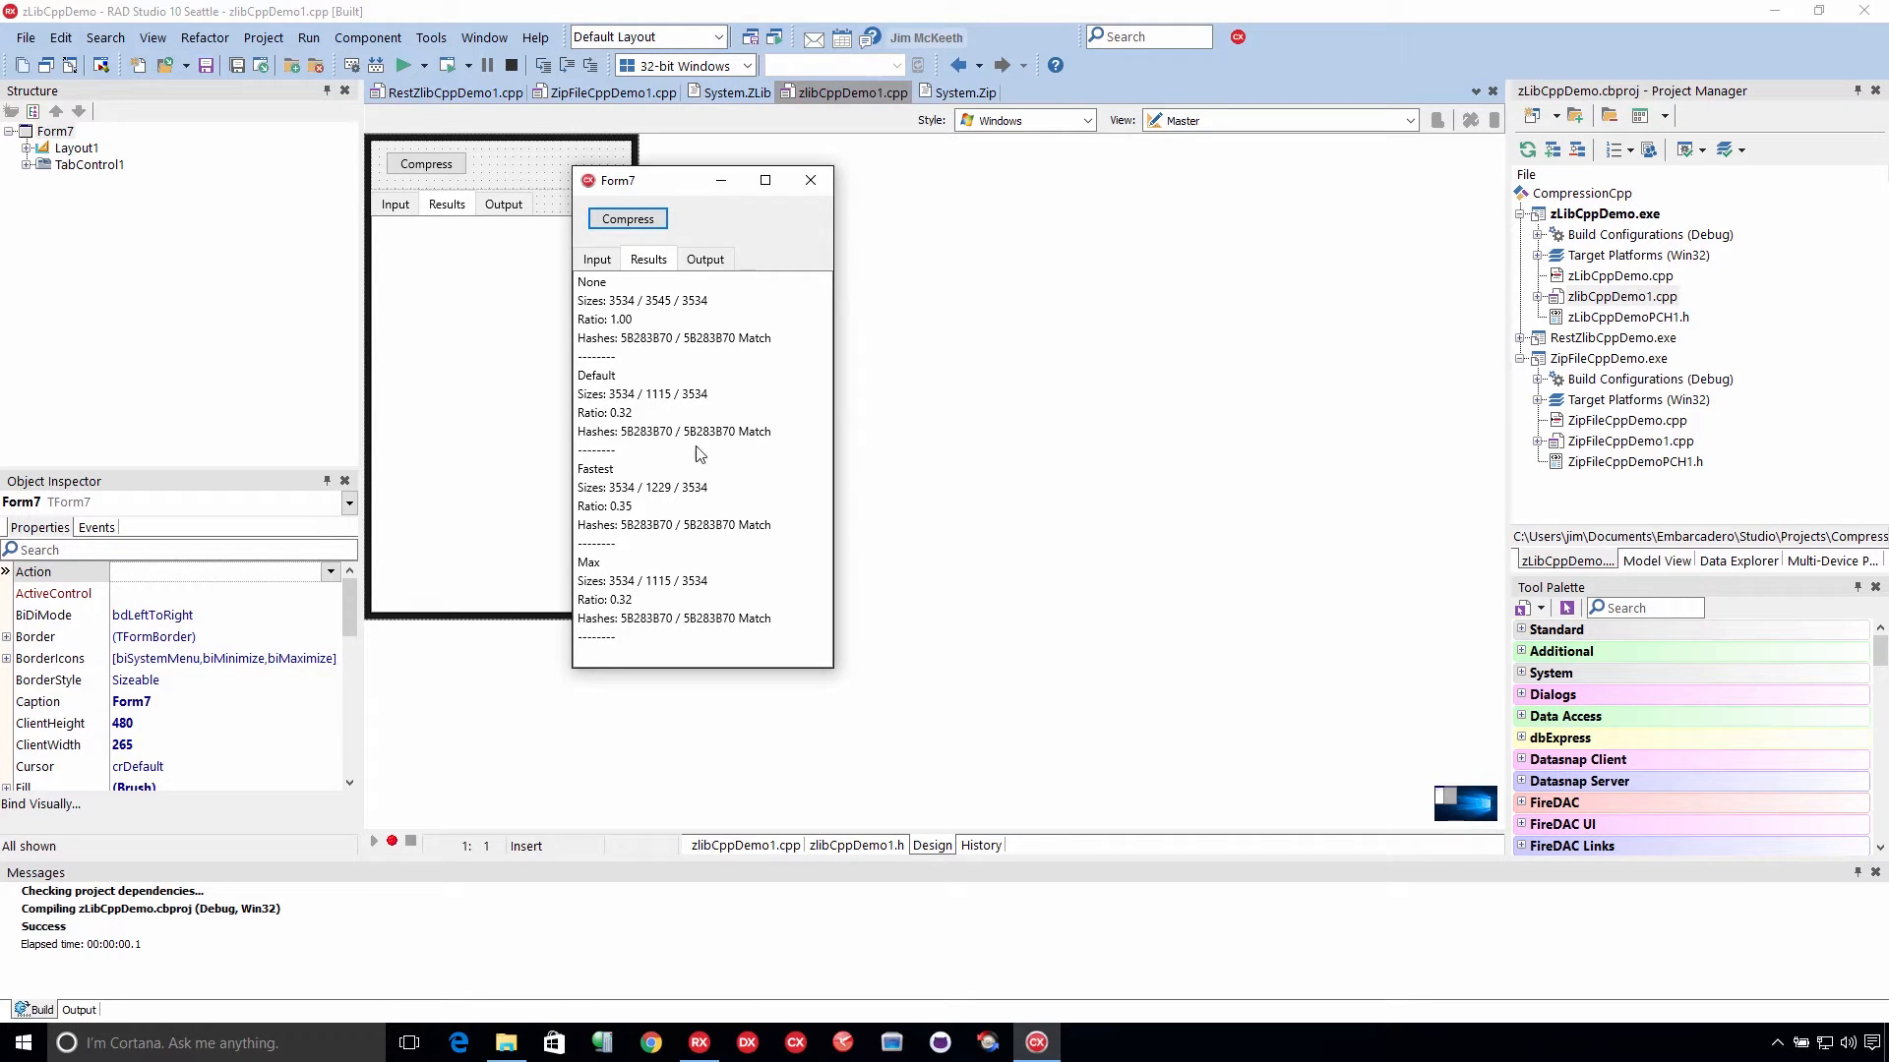
mouse_move(720, 479)
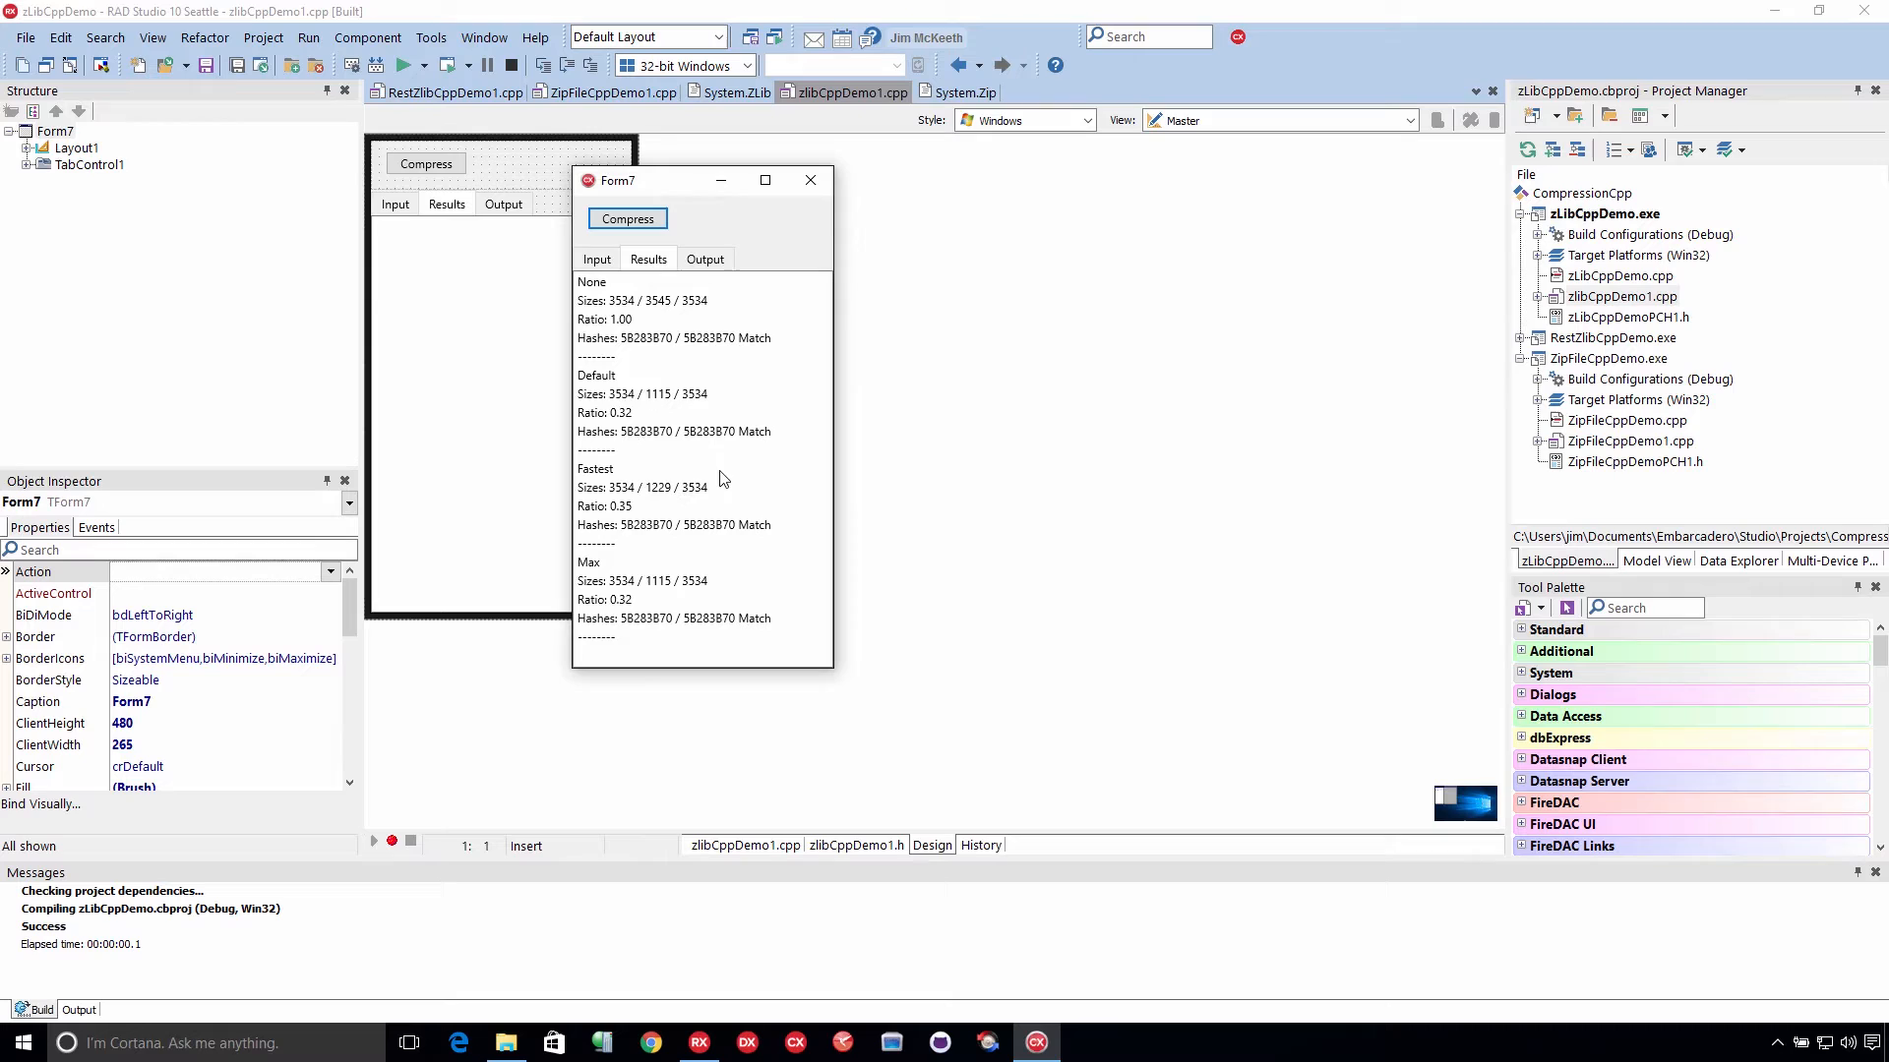
mouse_move(682, 530)
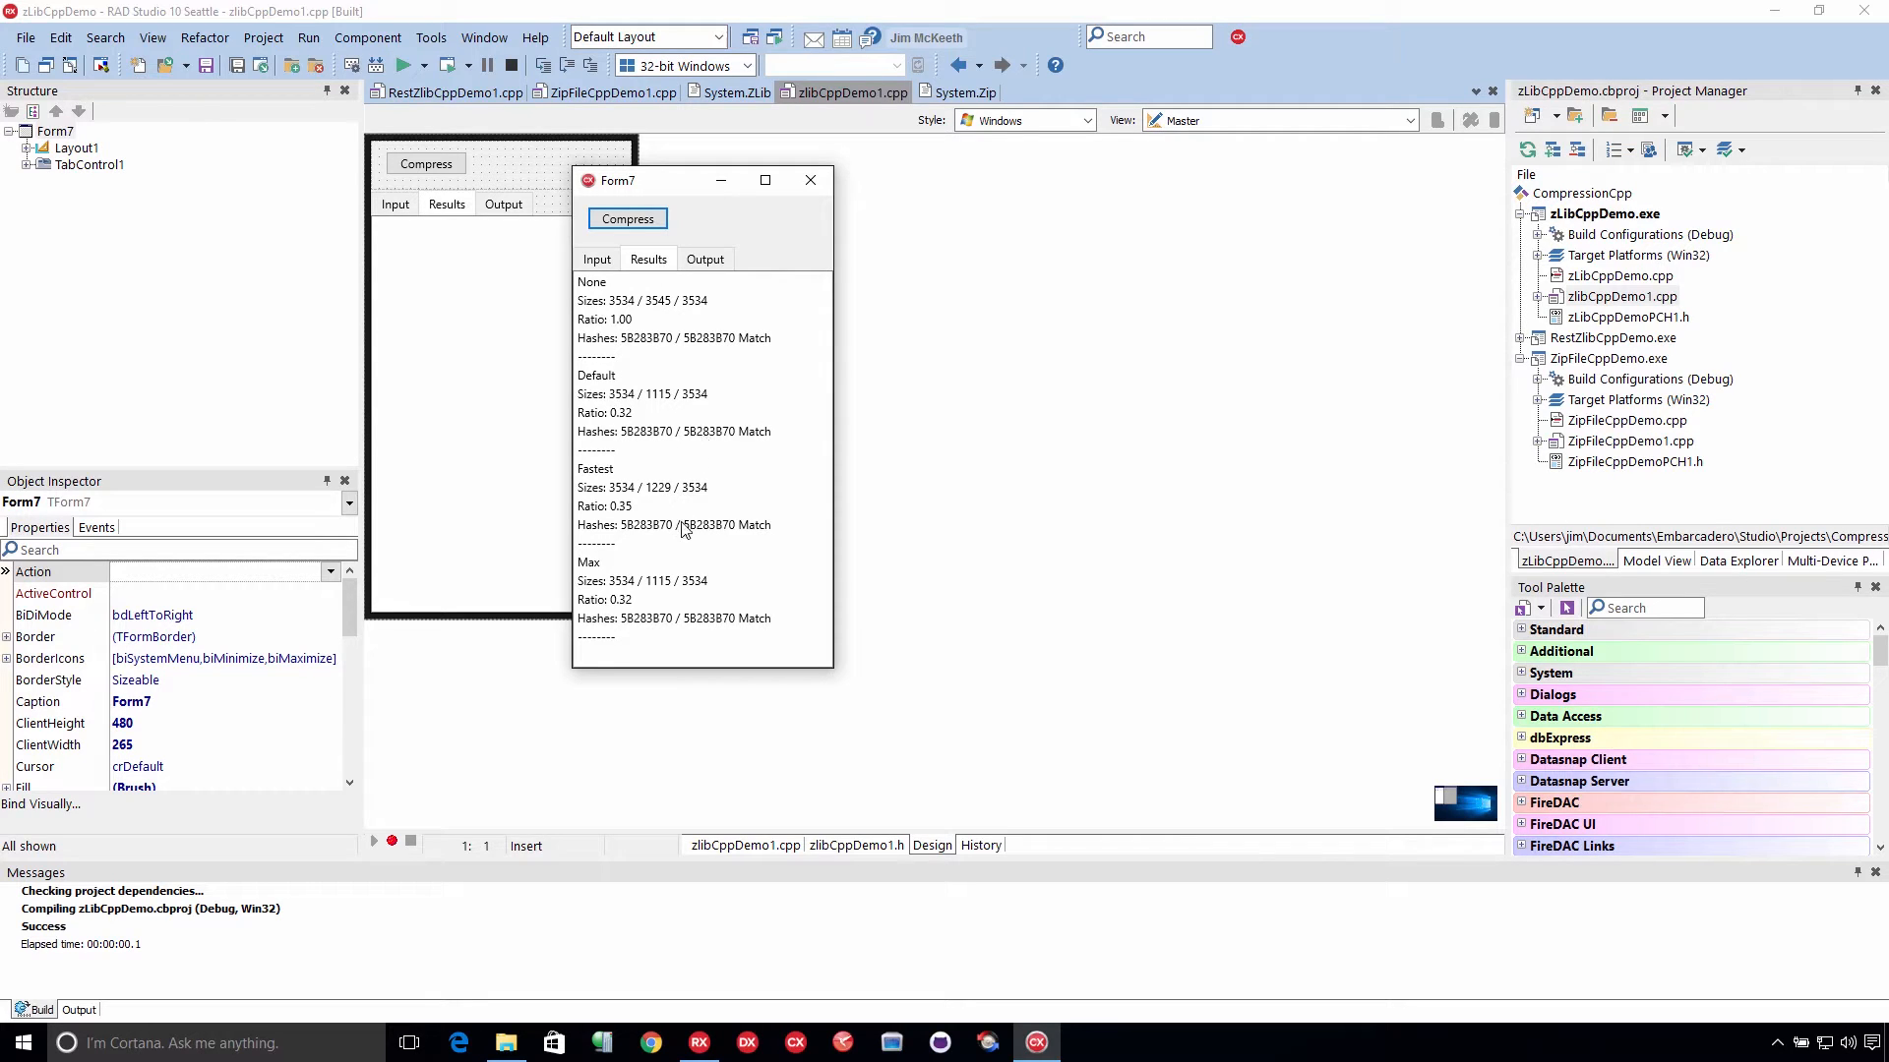
mouse_move(629, 515)
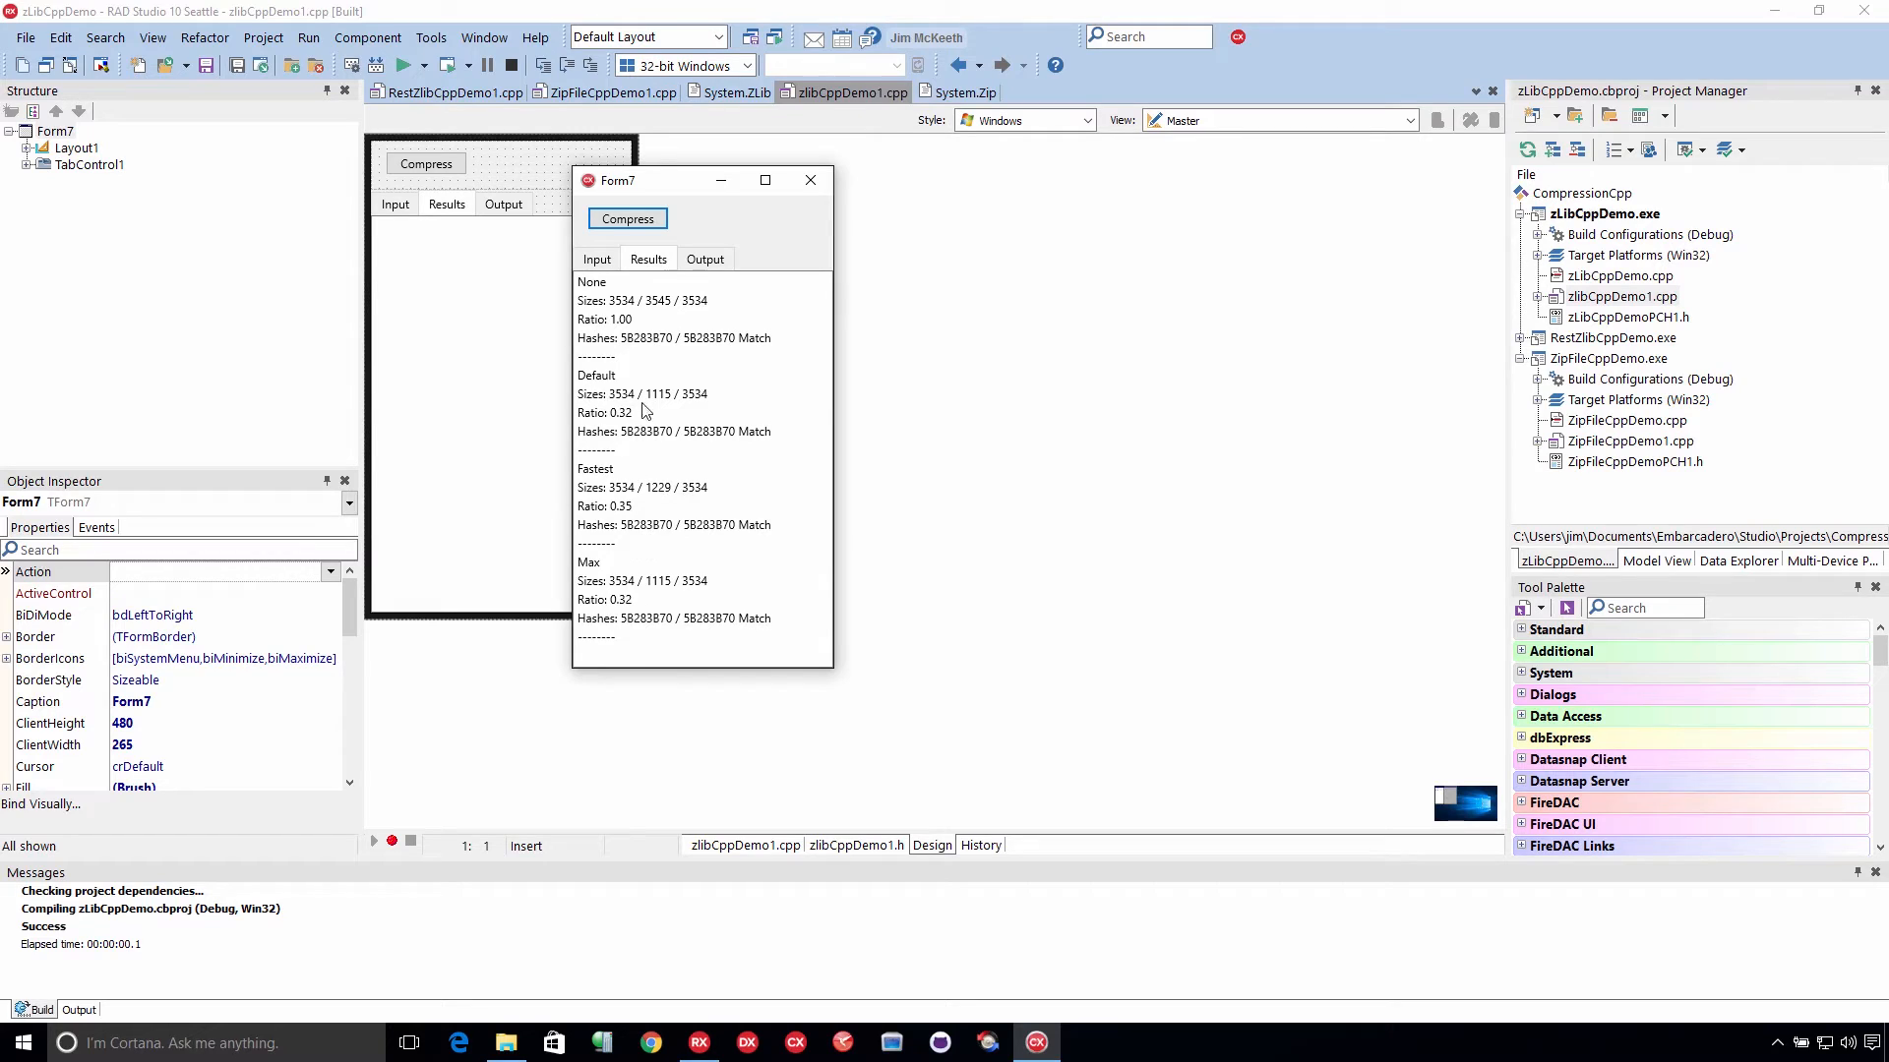
mouse_move(659, 621)
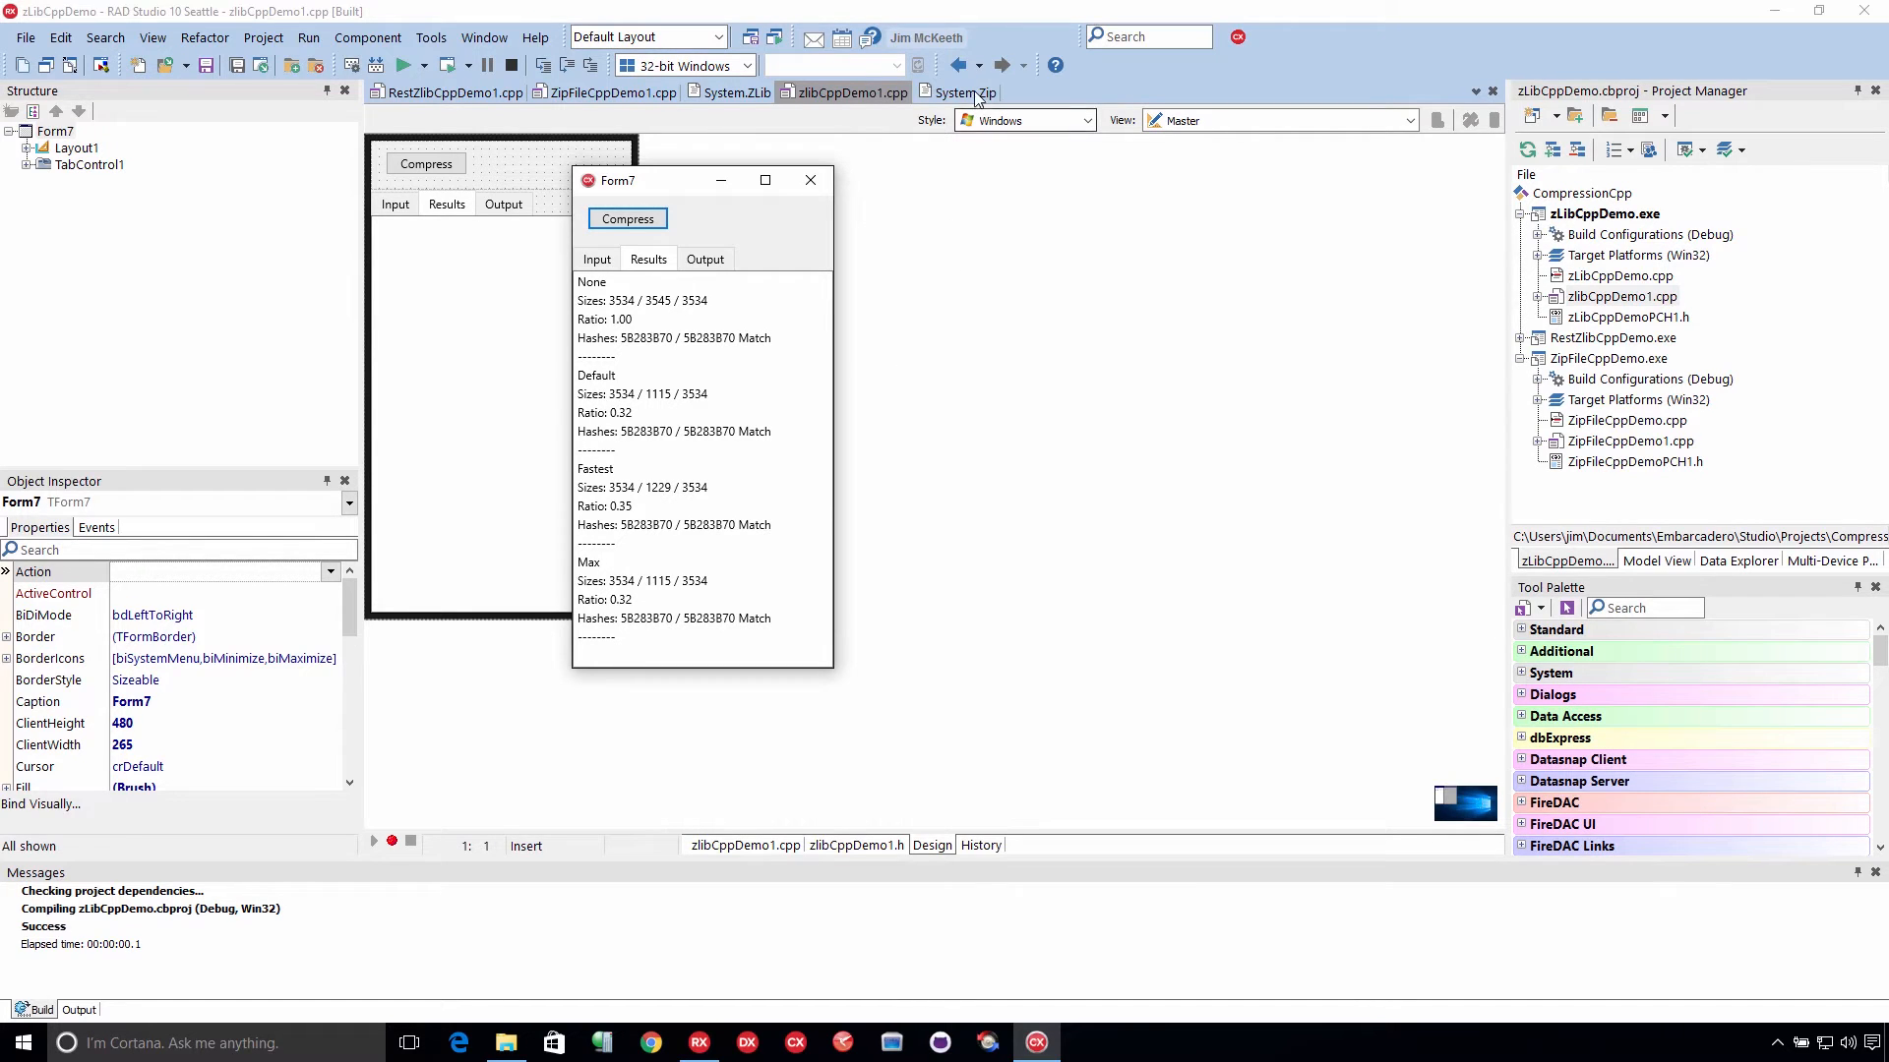
Step: Compress the System.Zip source text, yielding 52419-byte input with ratios 0.19, 0.25, 0.19
left_click(962, 93)
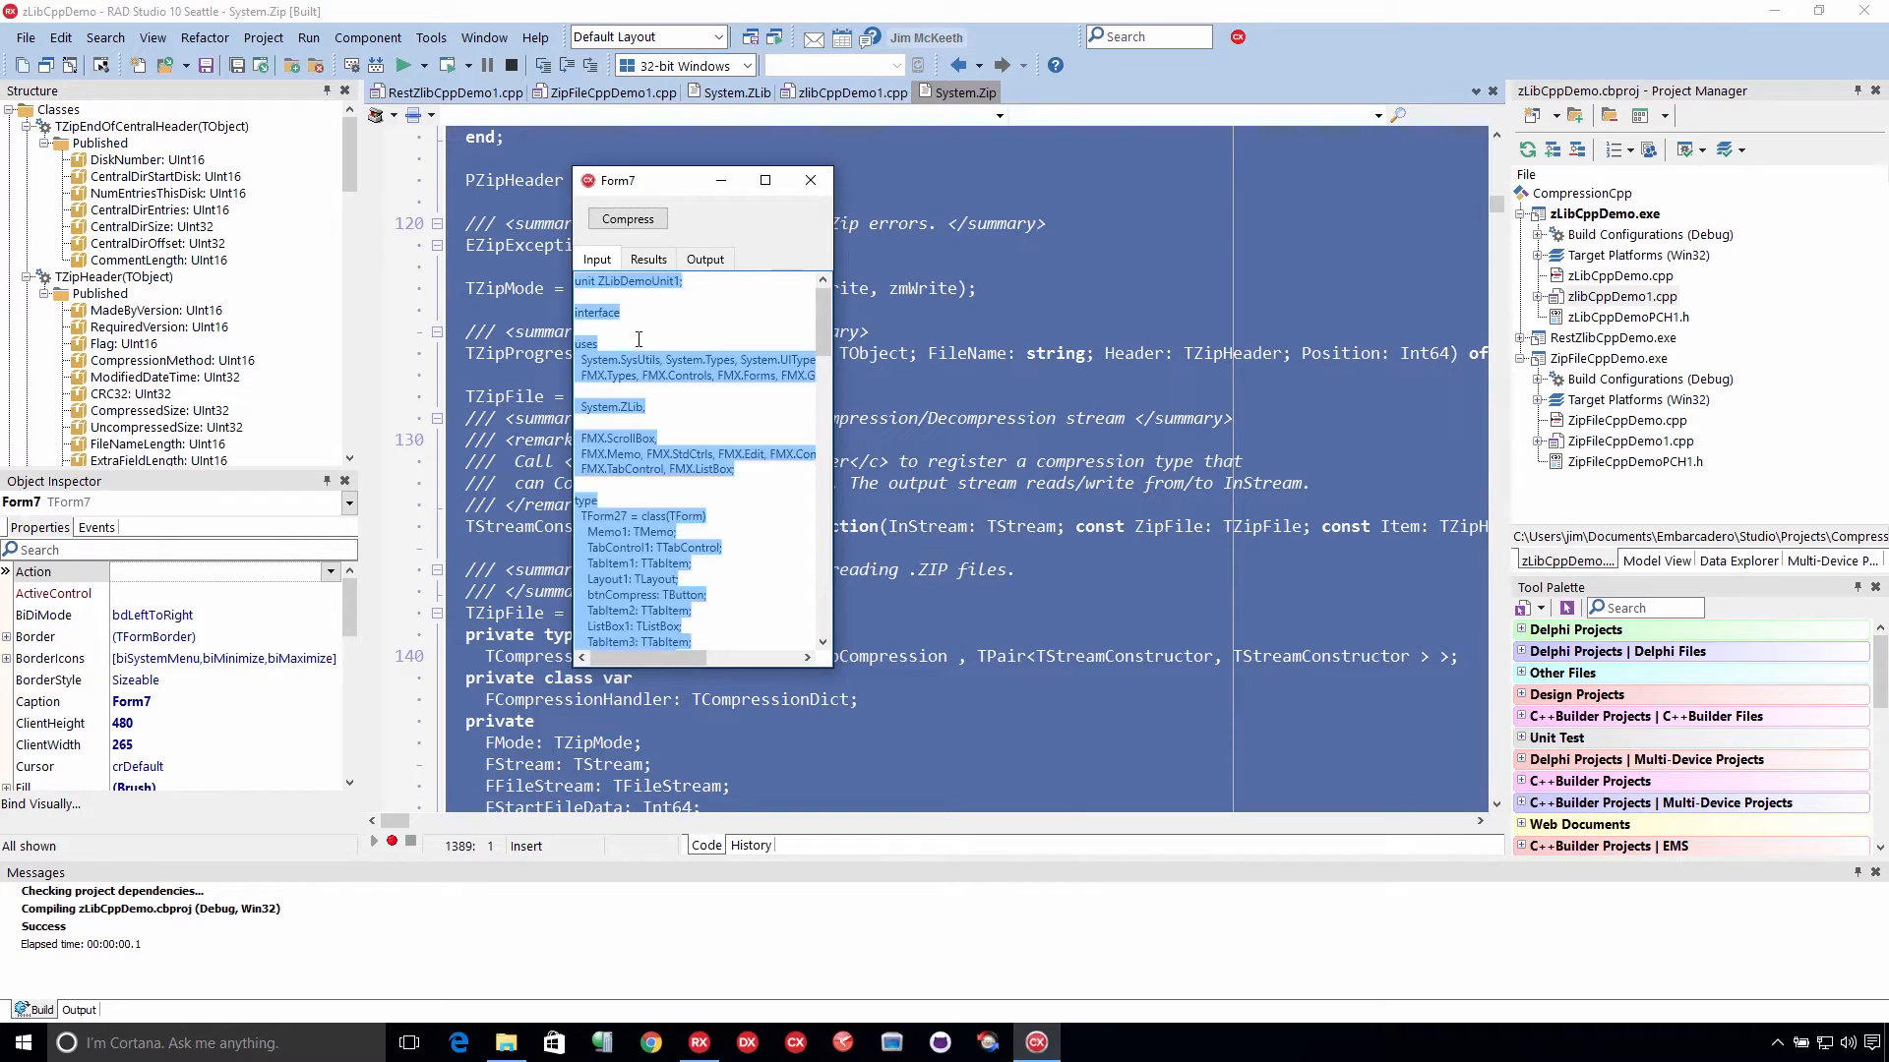
left_click(648, 258)
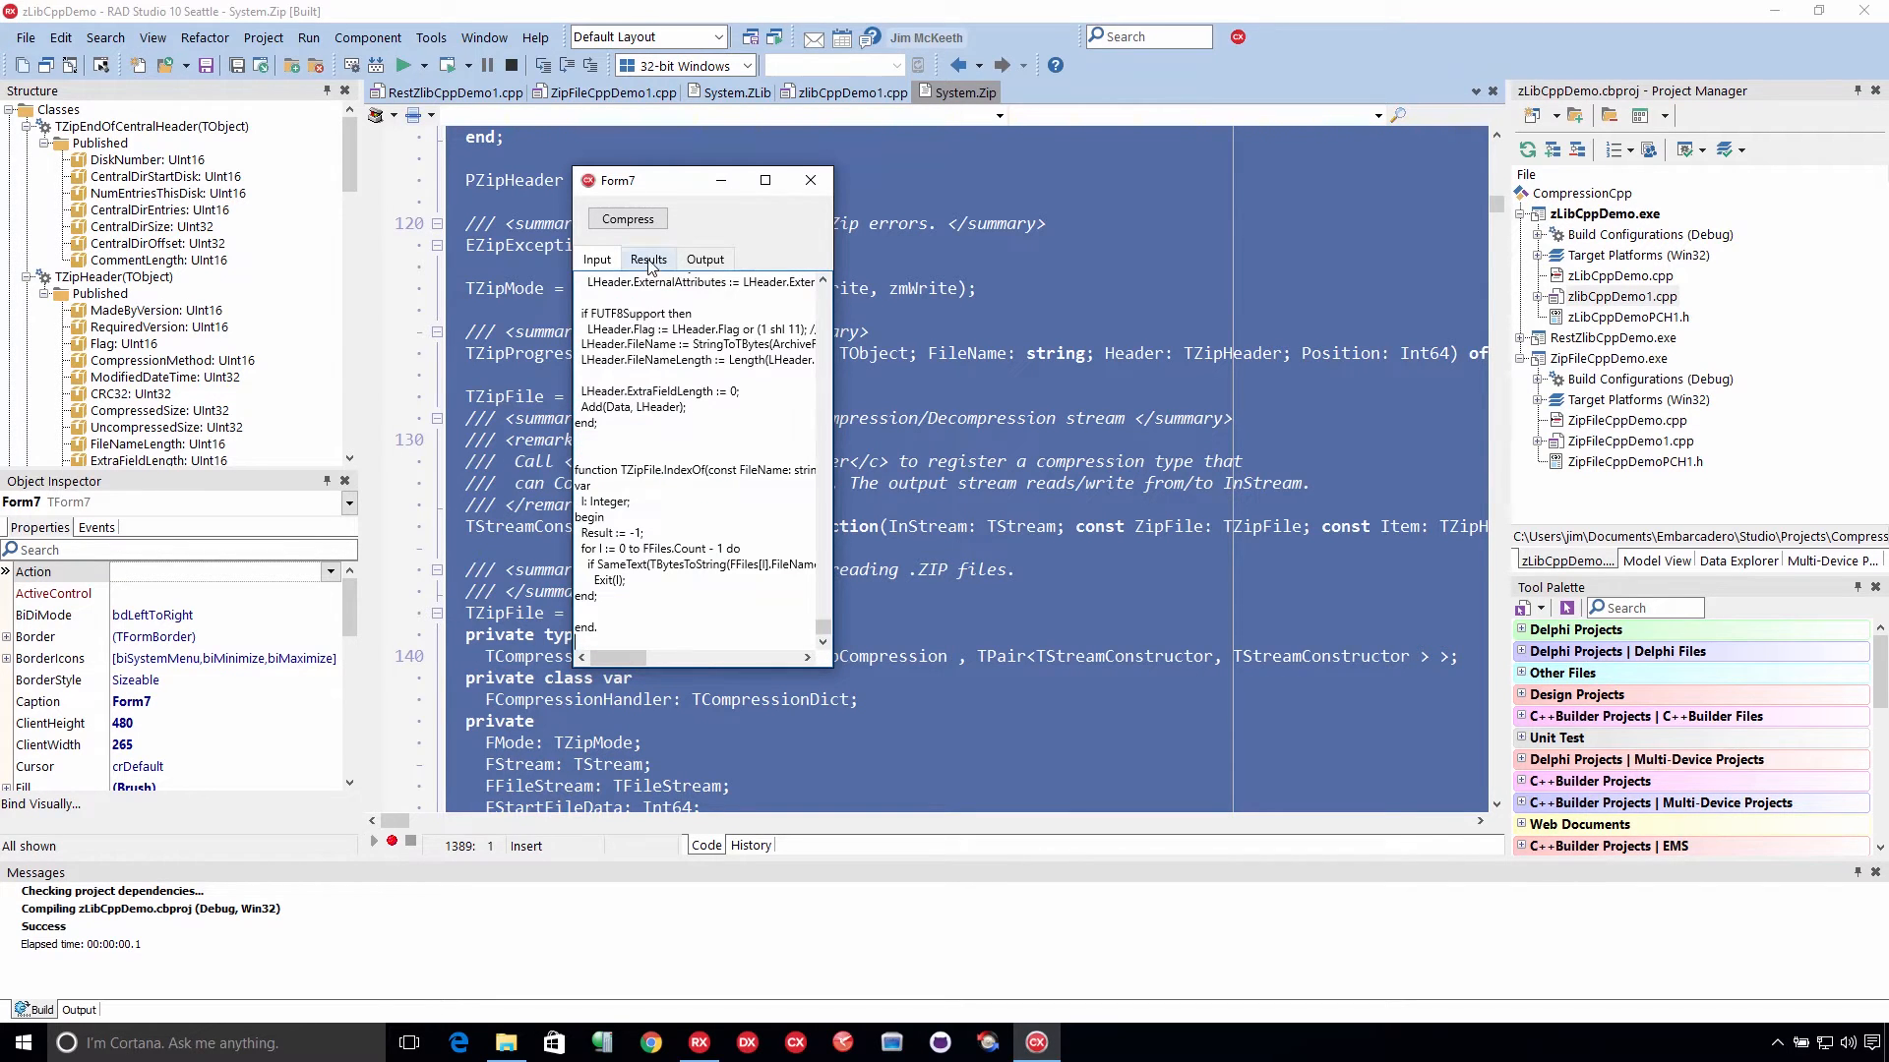
left_click(626, 219)
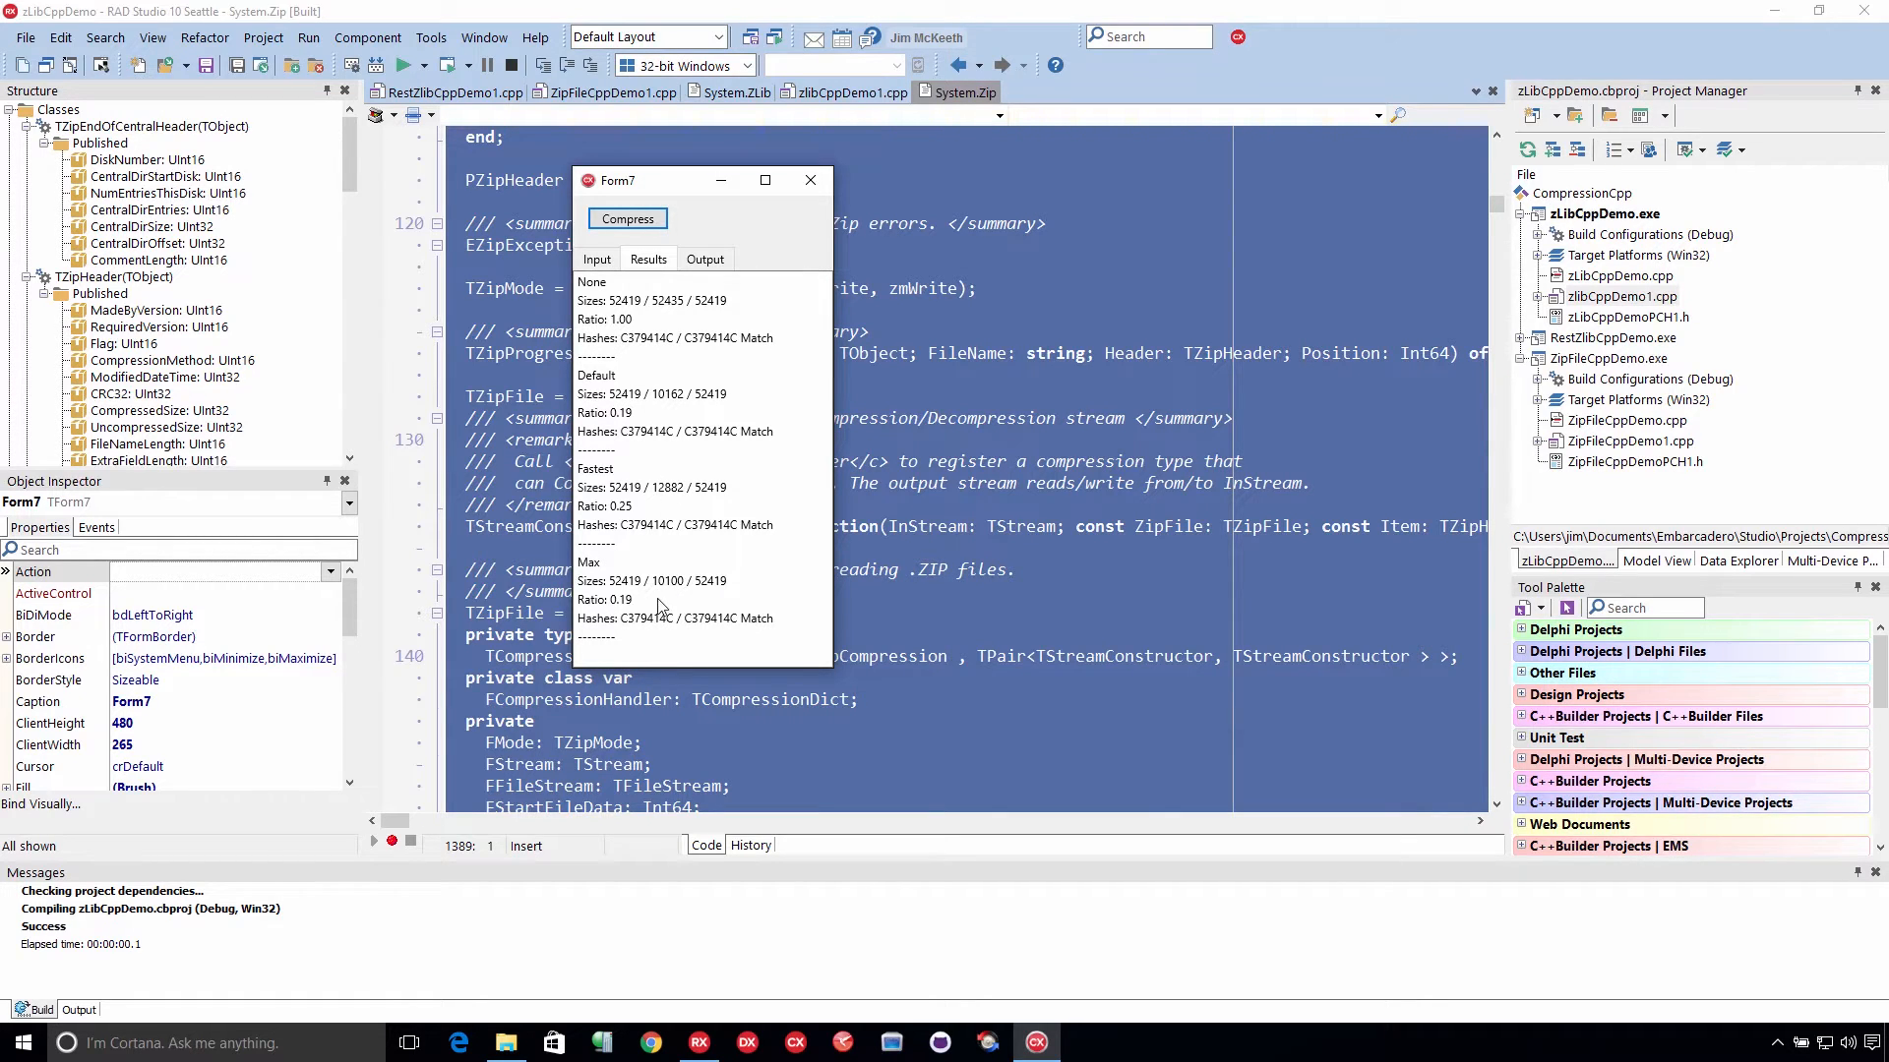
mouse_move(690, 562)
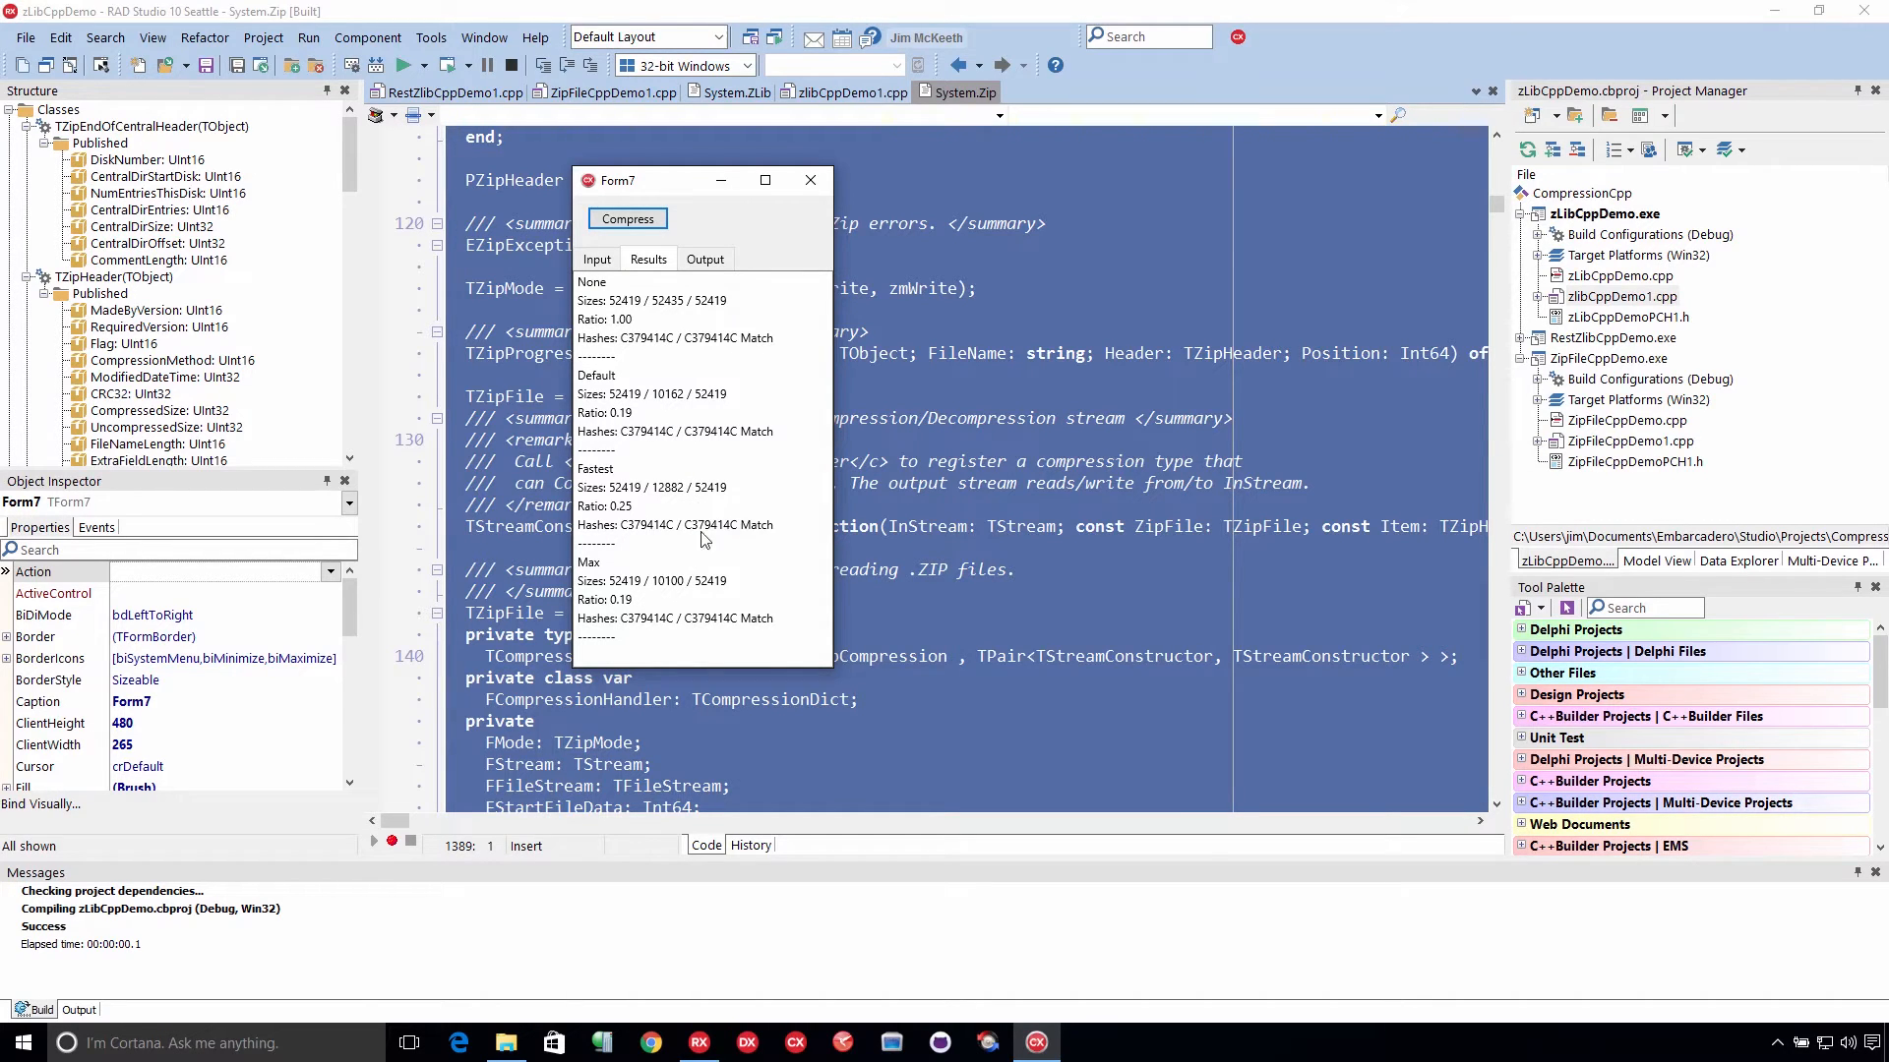
mouse_move(698, 560)
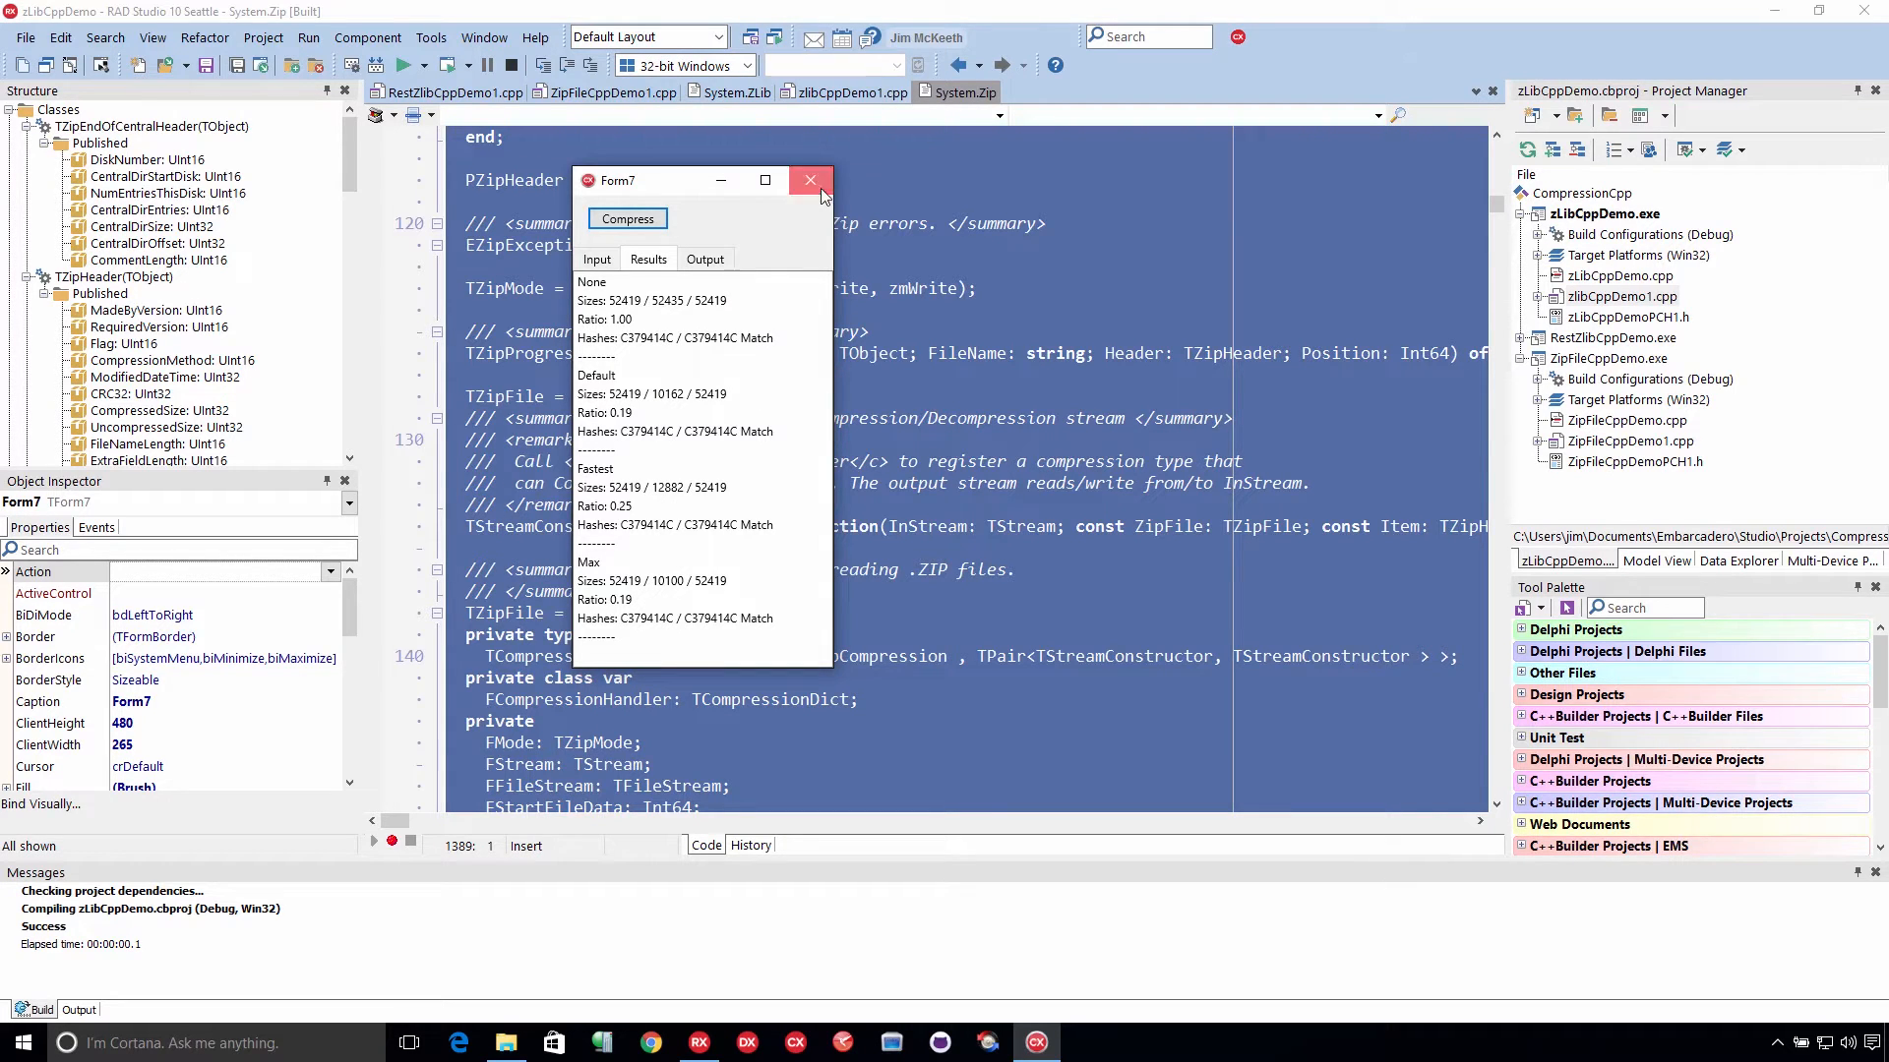
Step: Close the demo and open the Compress button's TestCompress code in zlibCppDemo1.cpp
left_click(810, 181)
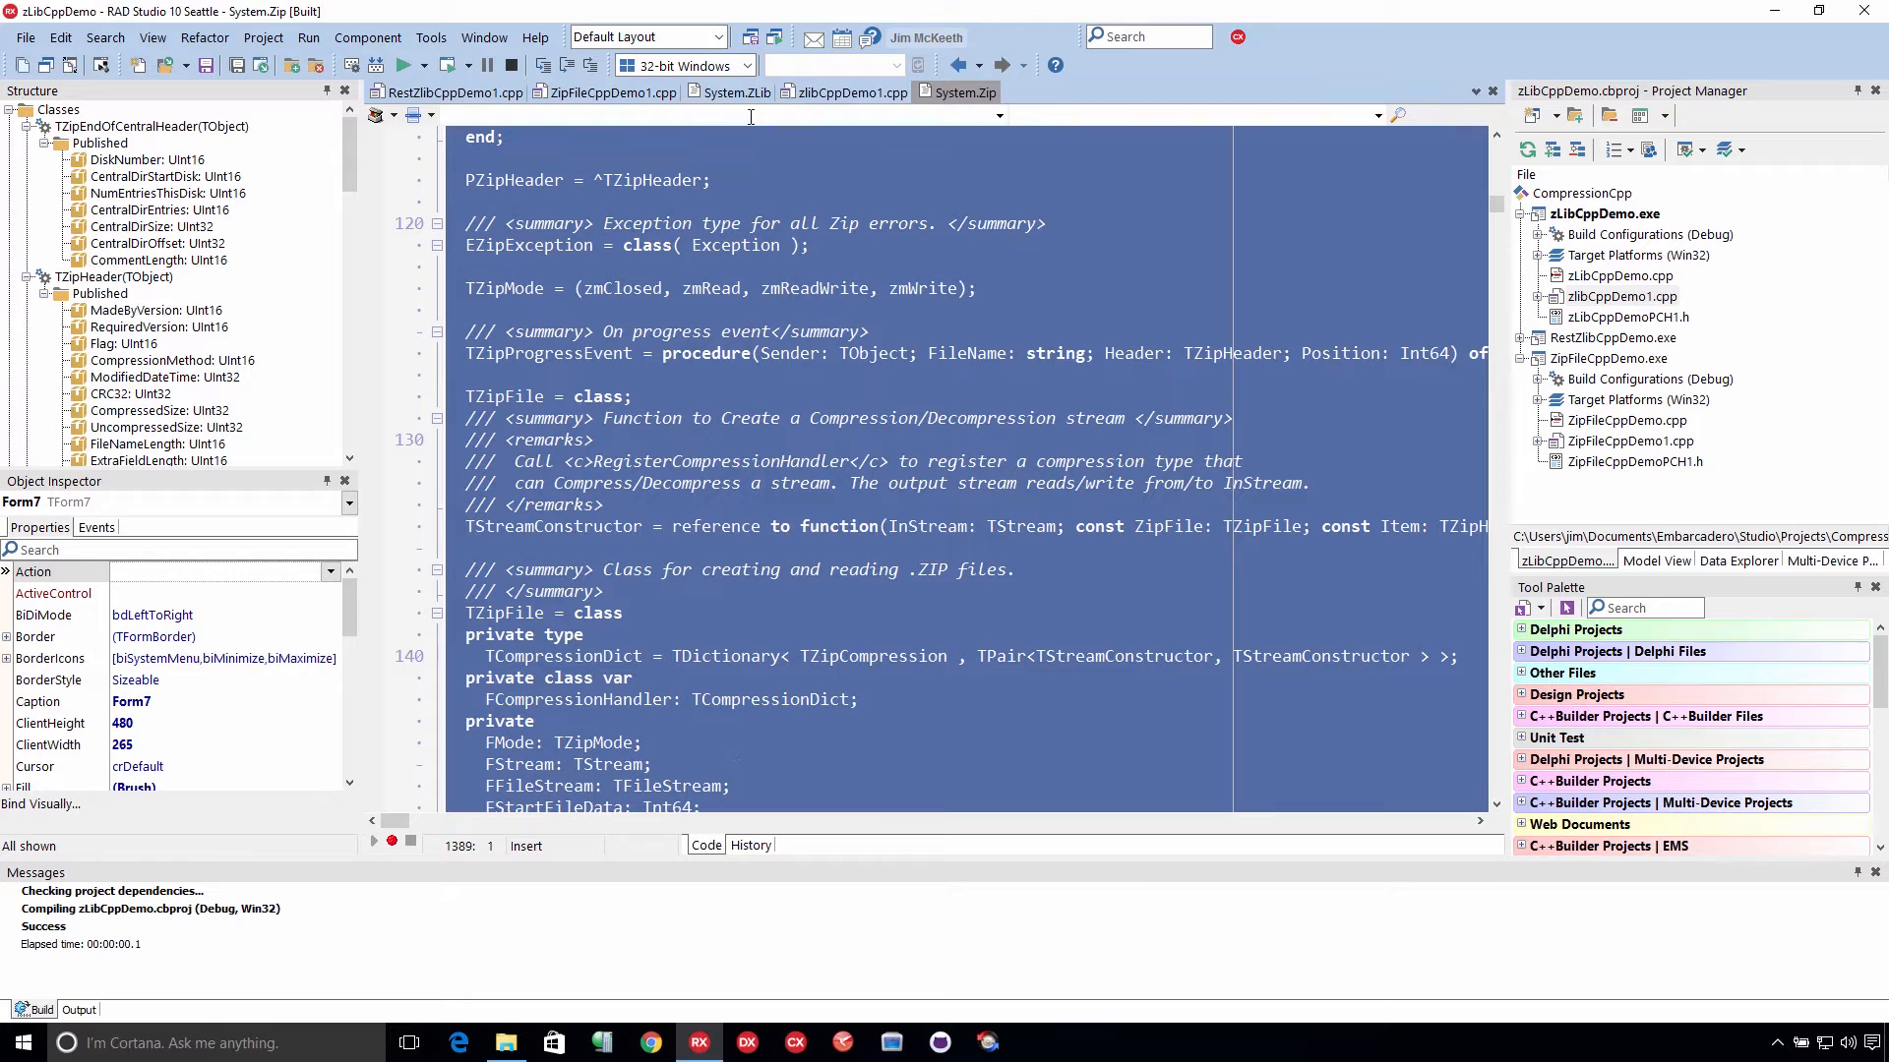
mouse_move(843, 93)
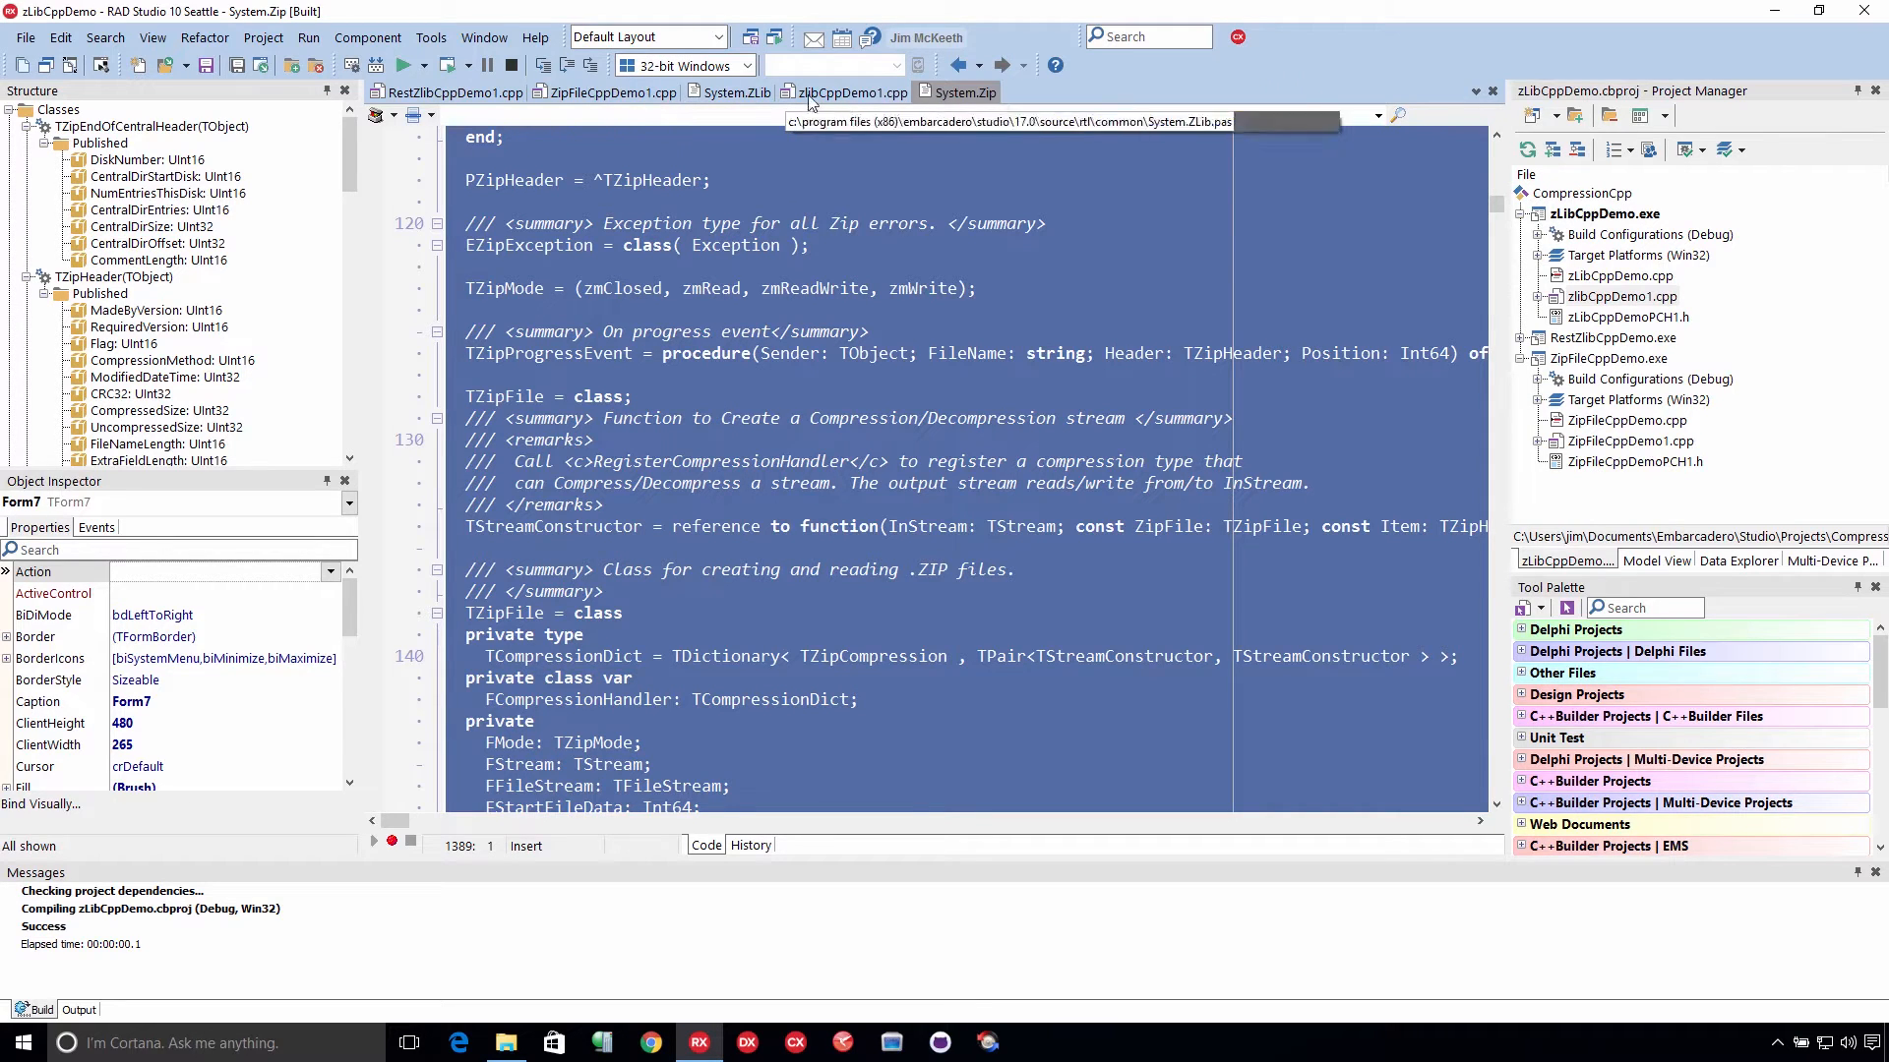
left_click(855, 93)
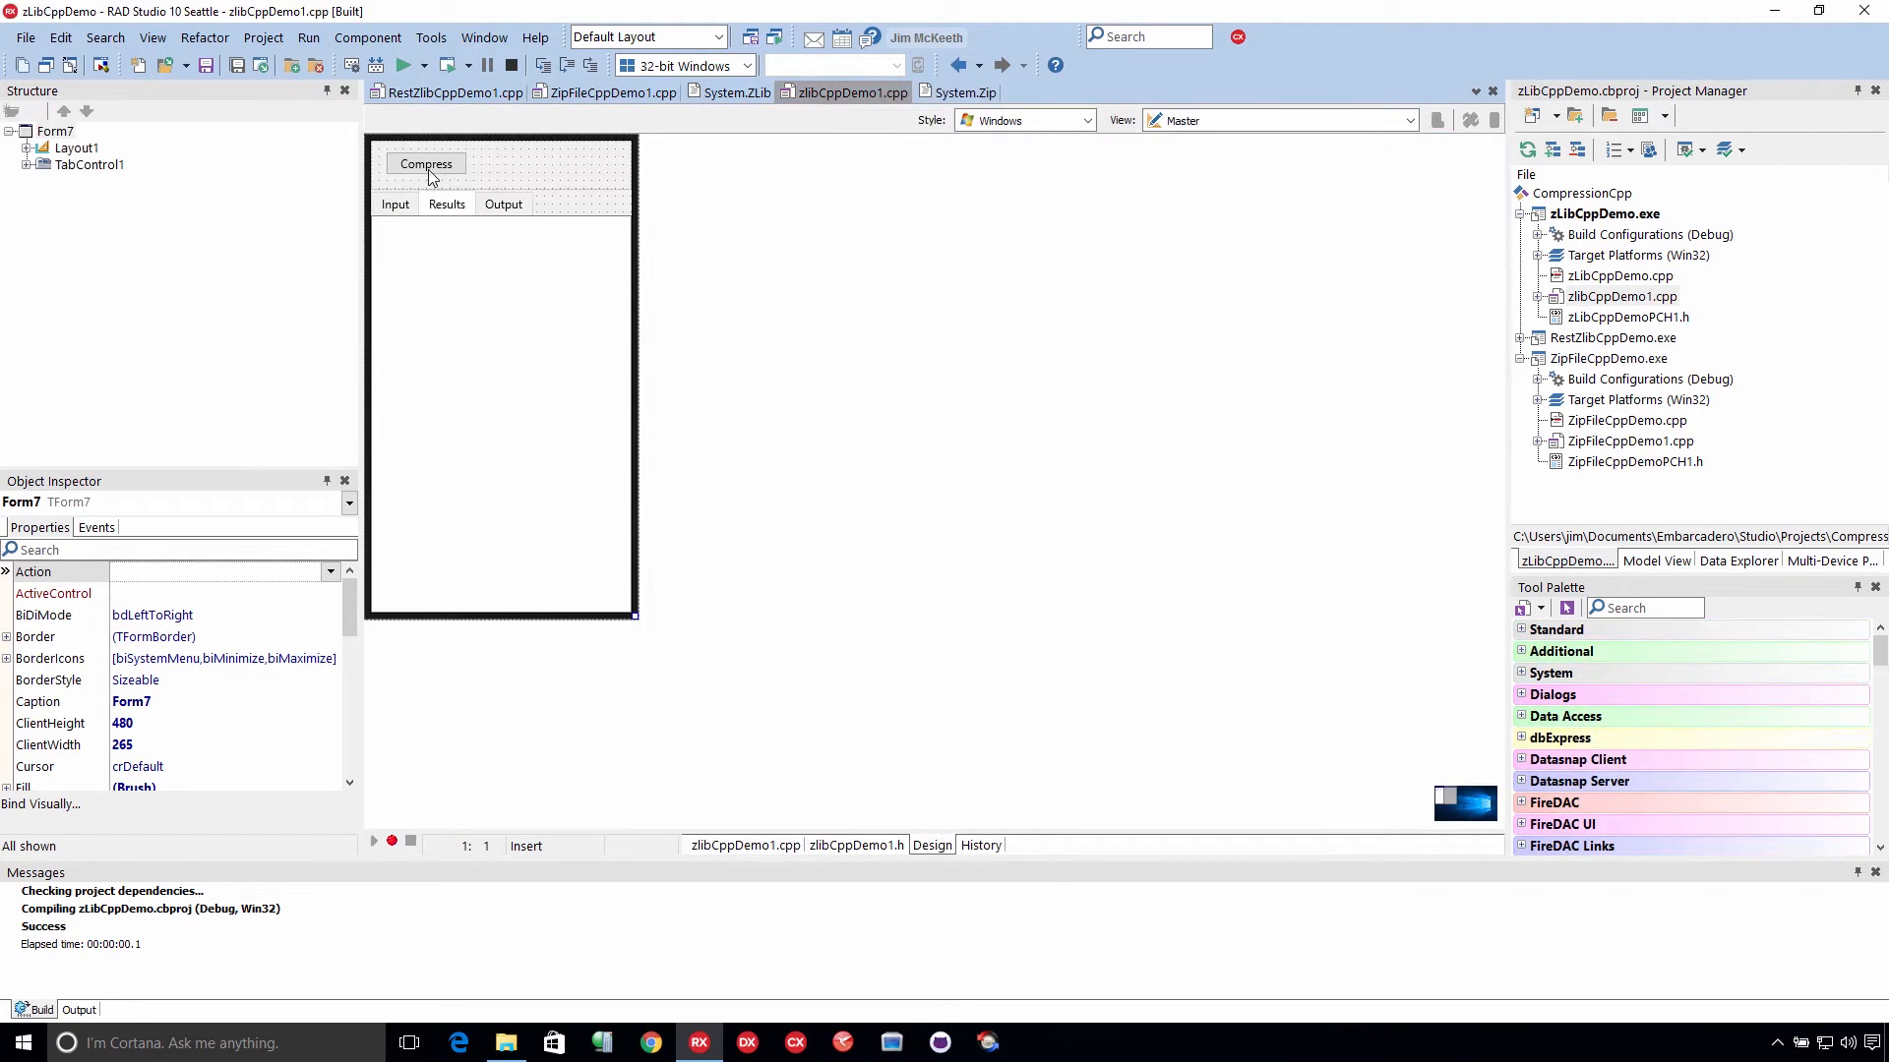
double_click(425, 164)
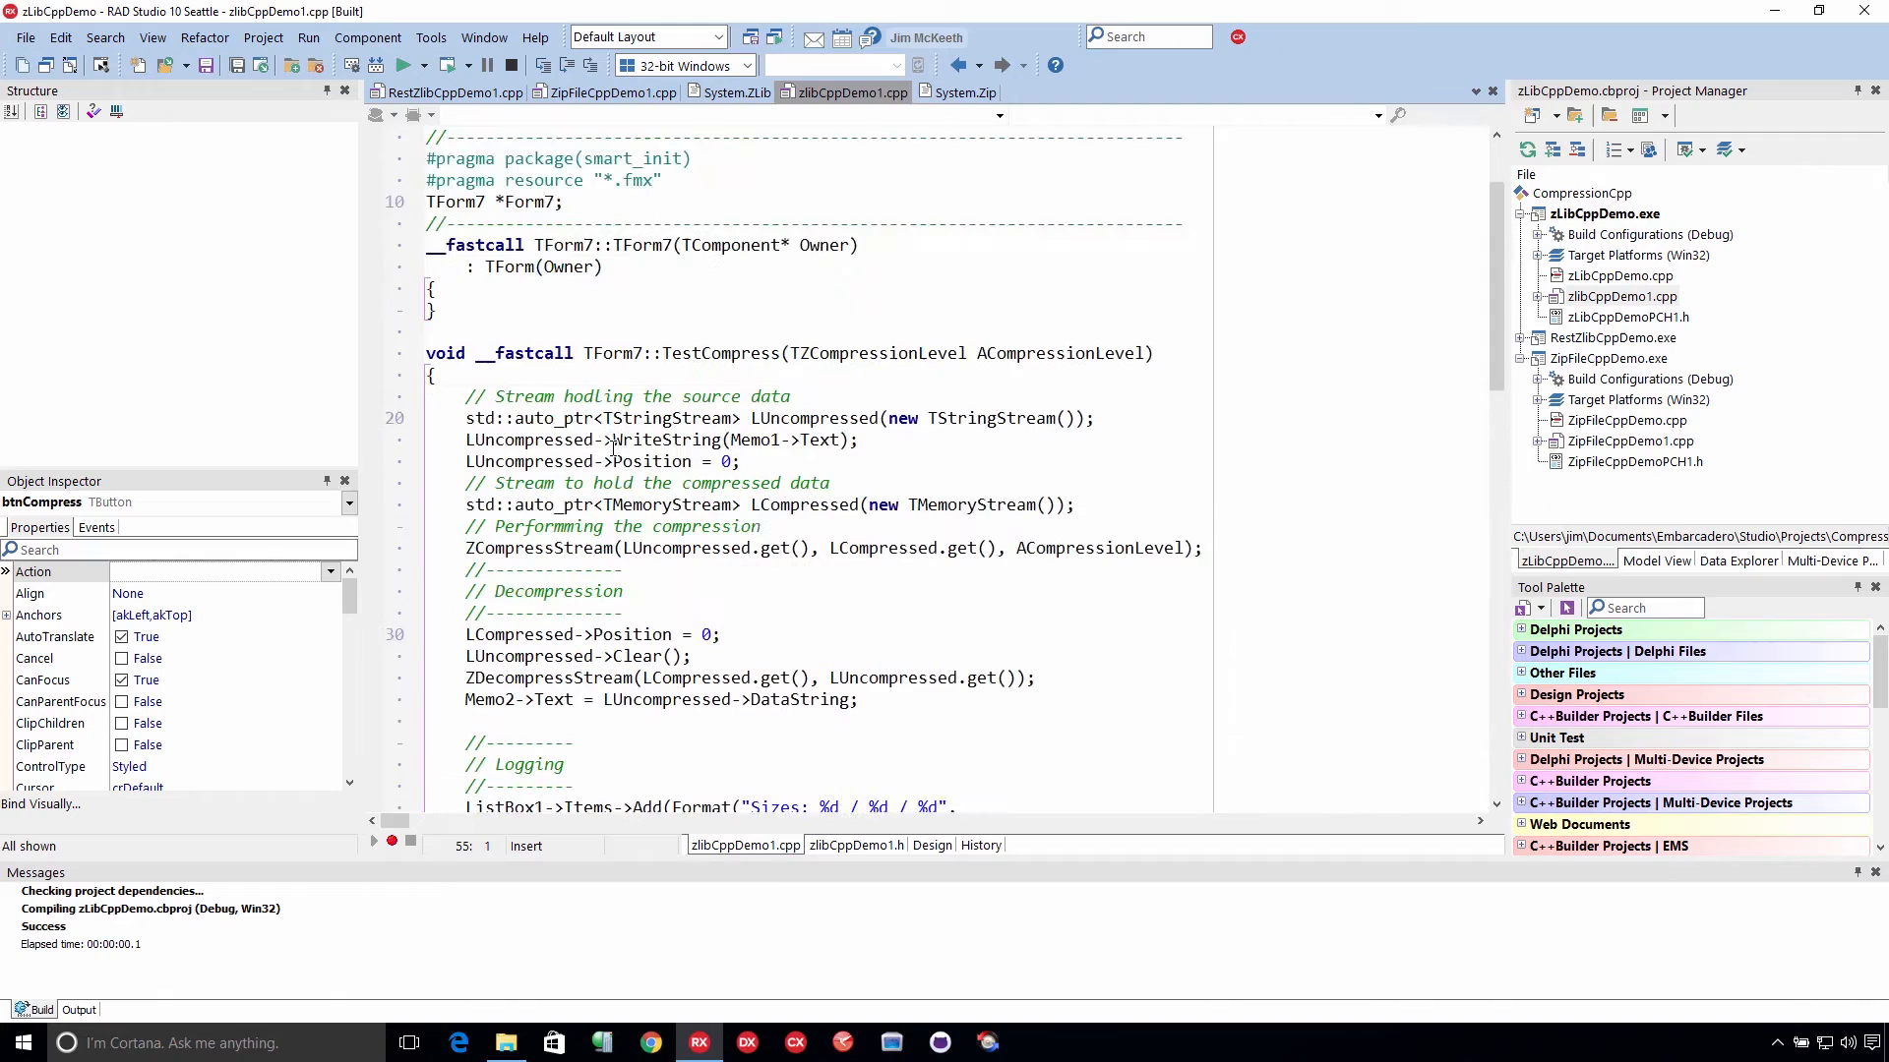
scroll("down", 3)
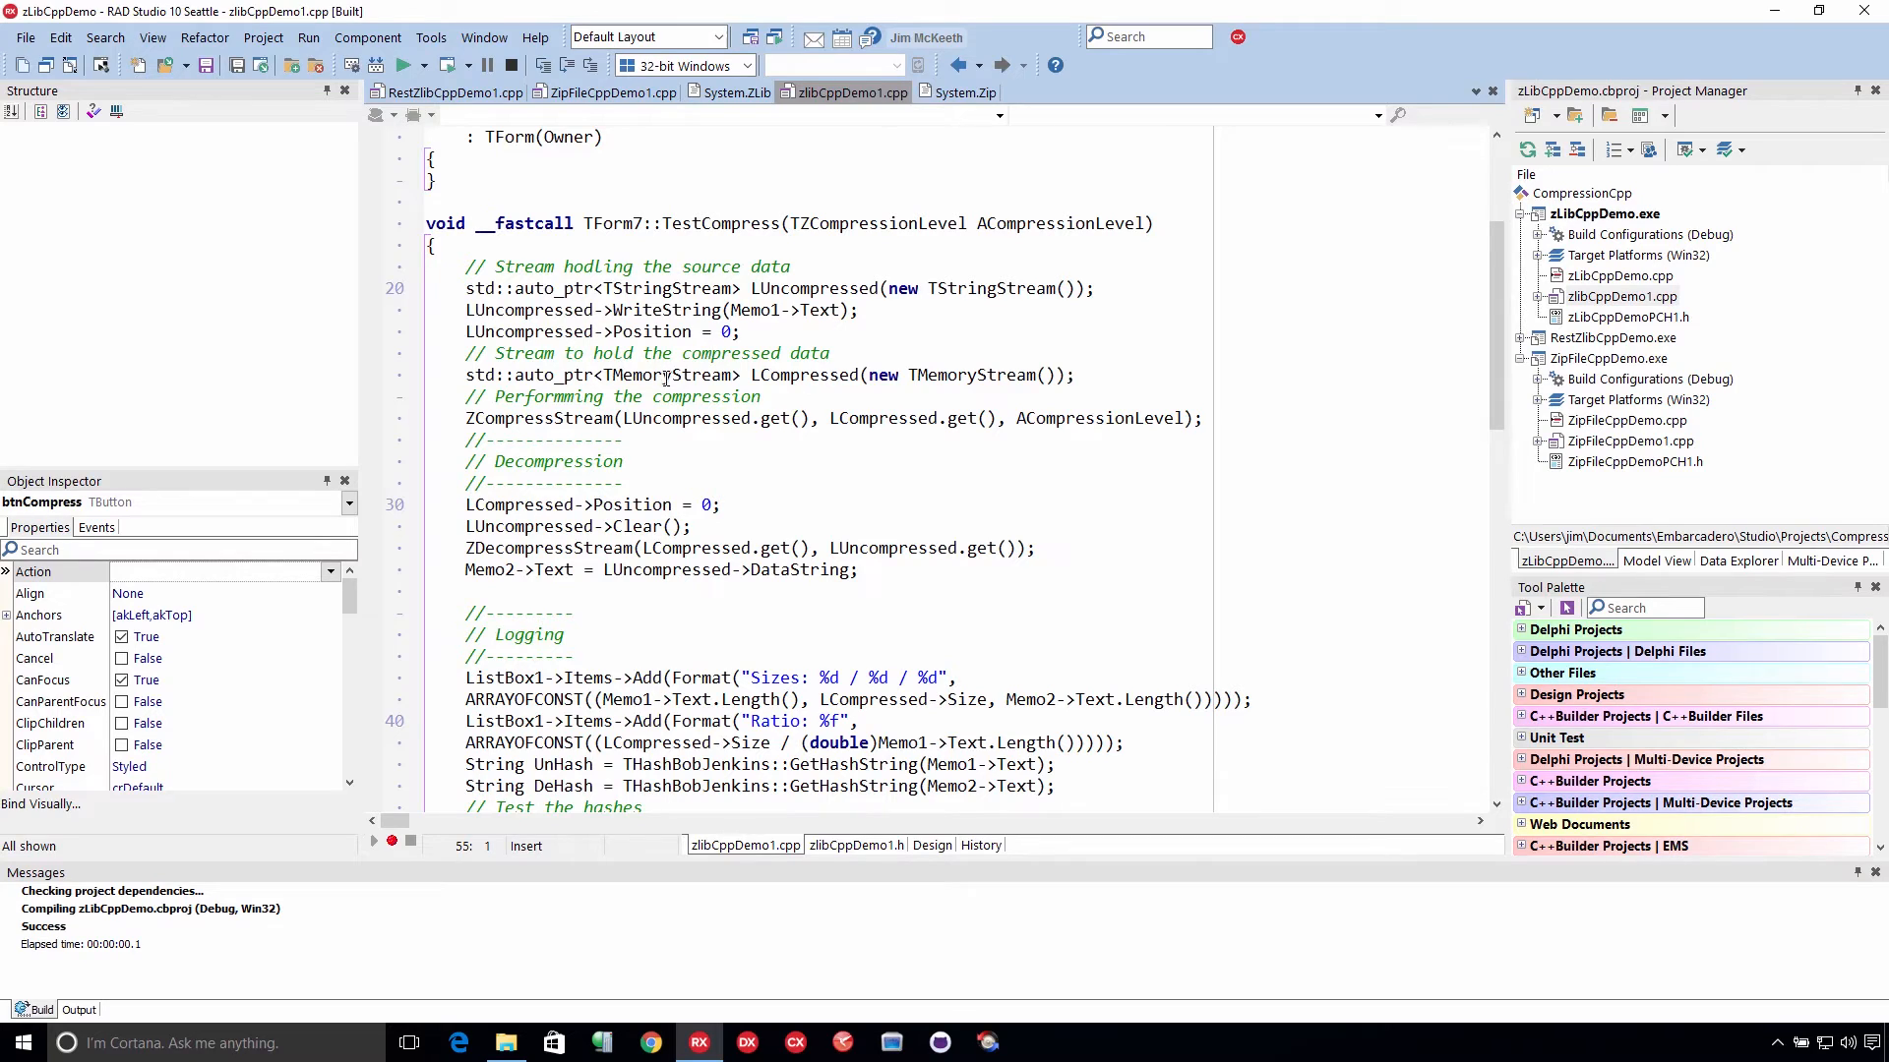
mouse_move(627, 410)
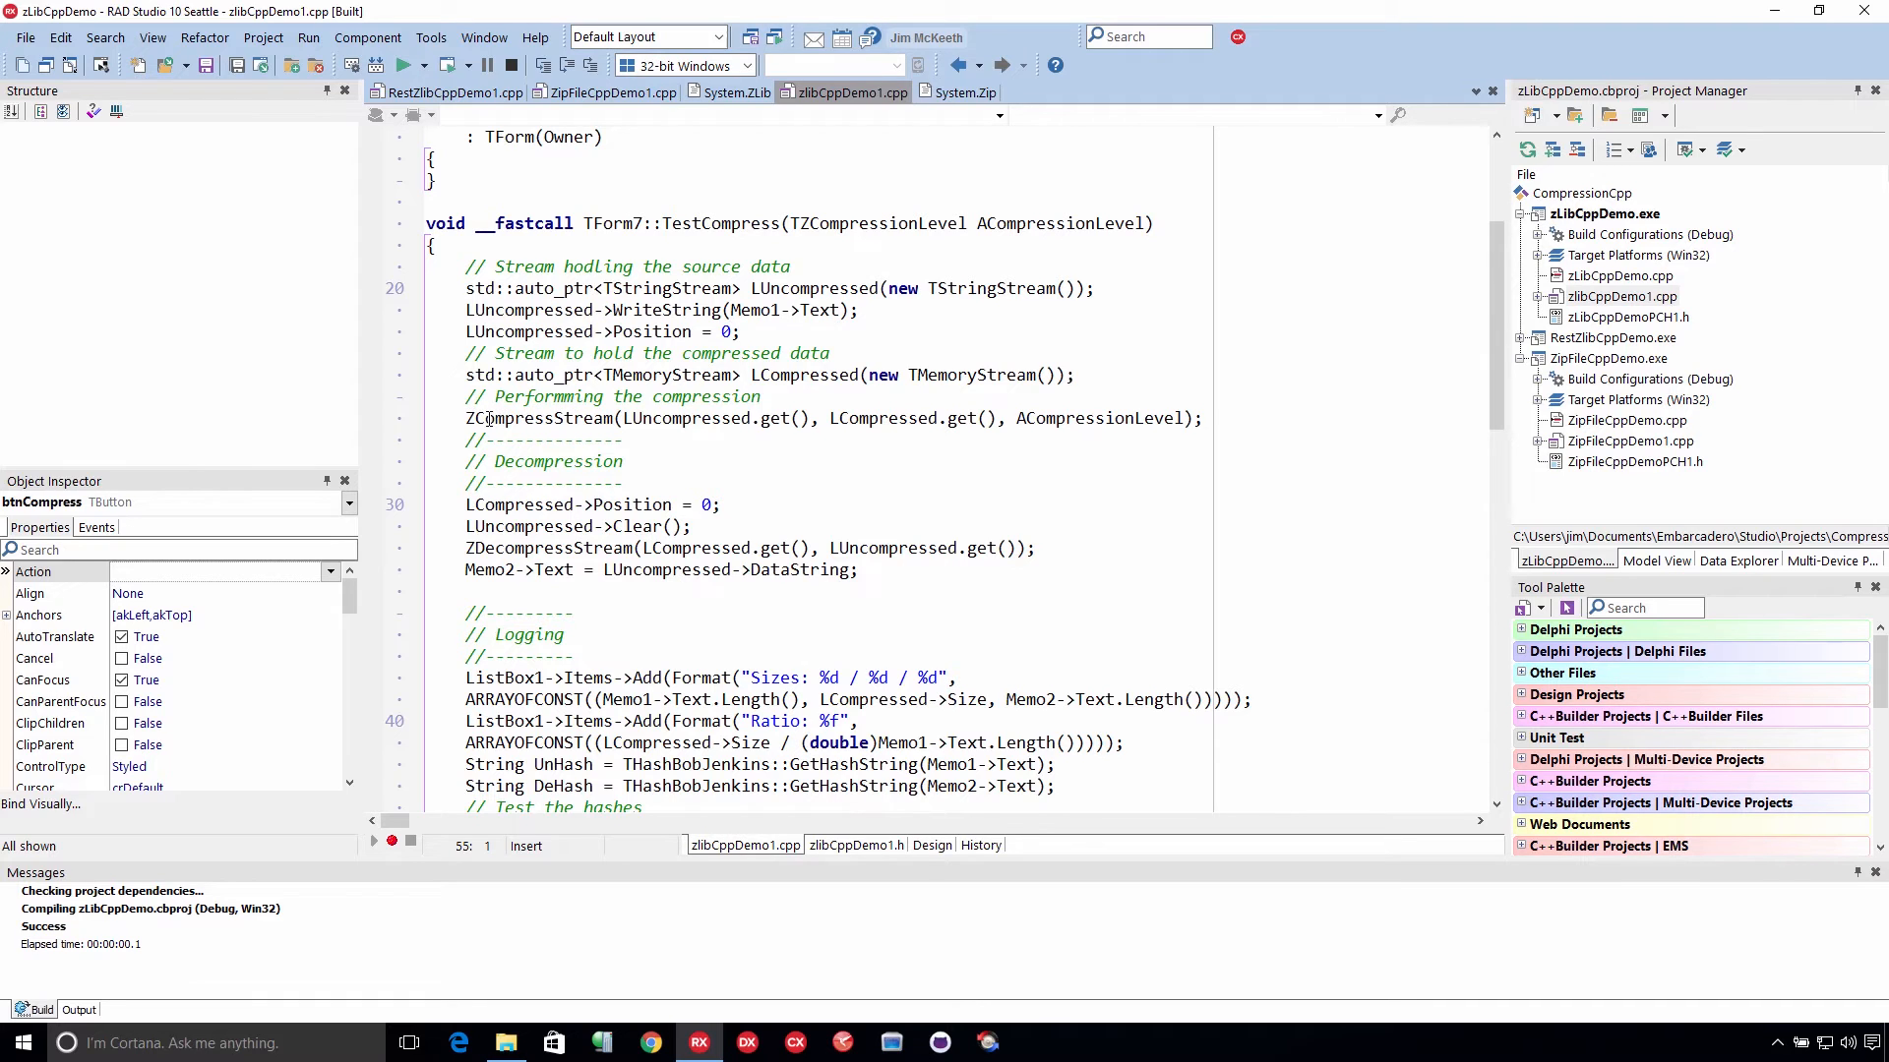
mouse_move(602, 419)
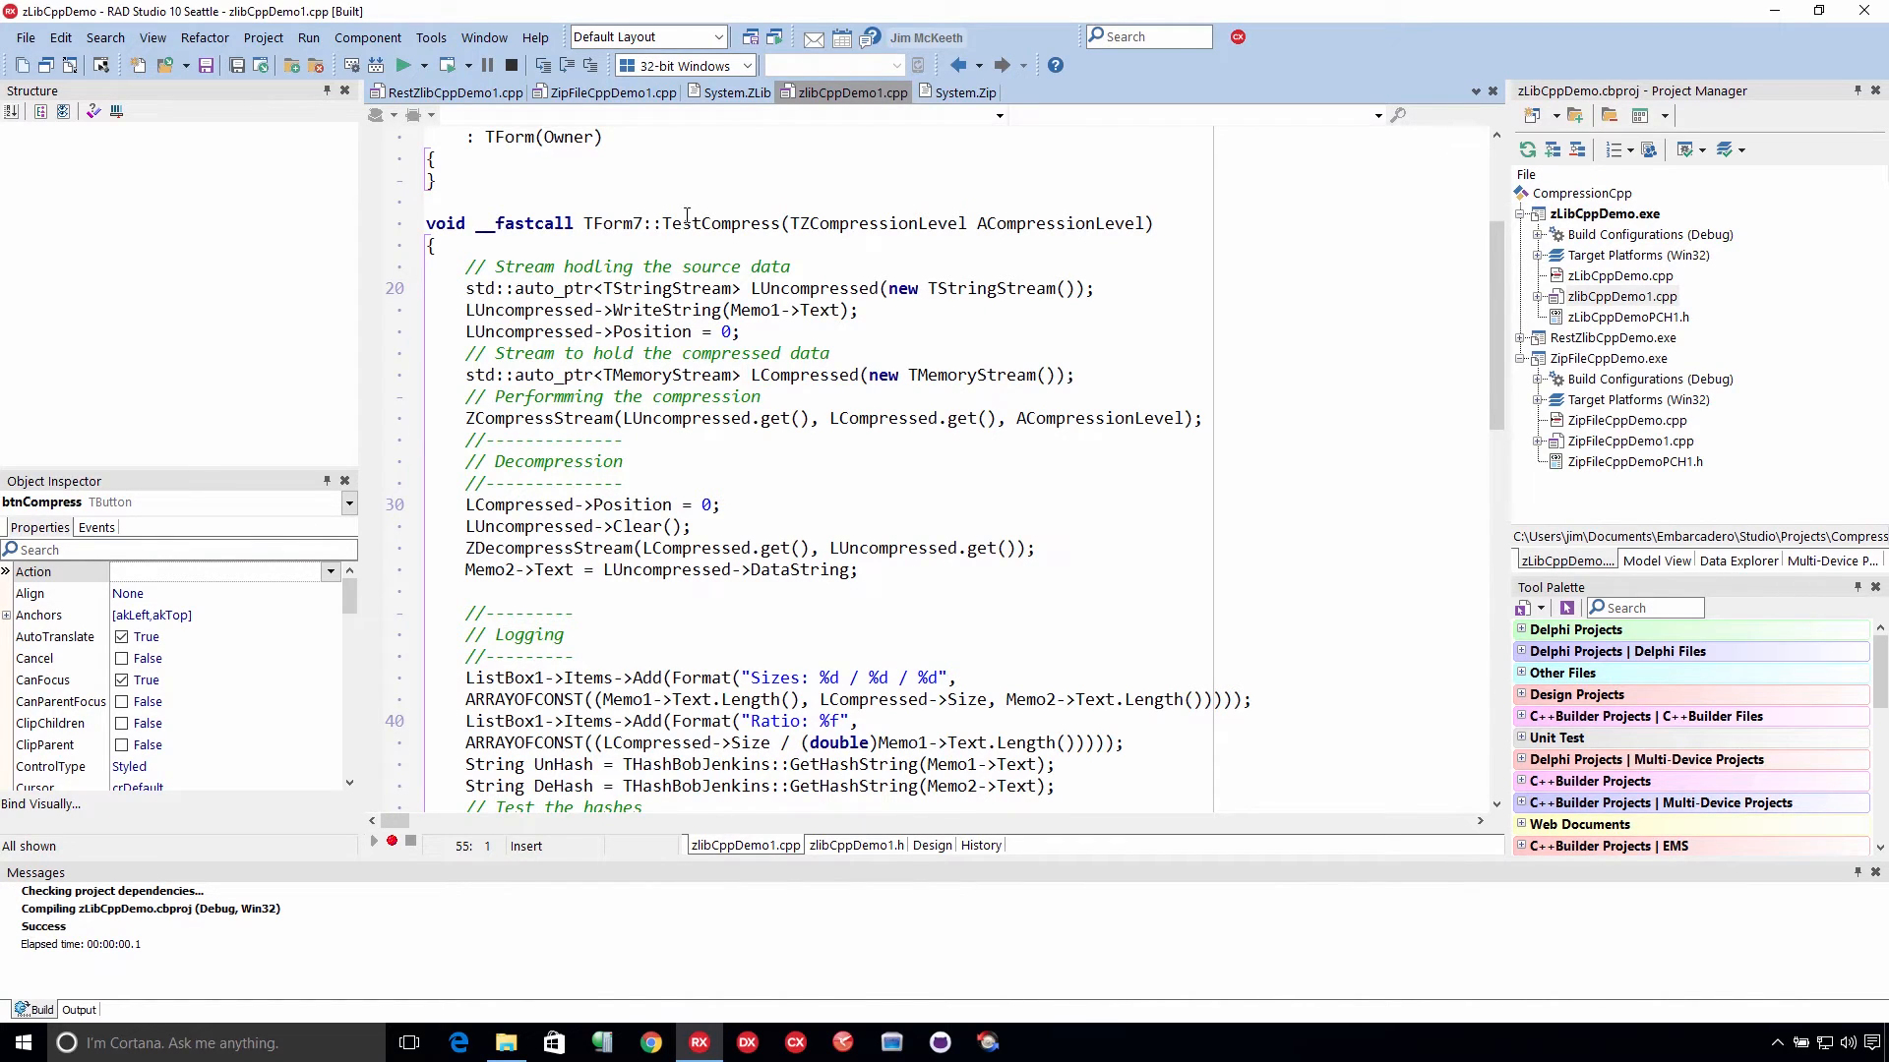
Step: Switch to the System.ZLib unit to view the compression and decompression stream class declarations
left_click(735, 93)
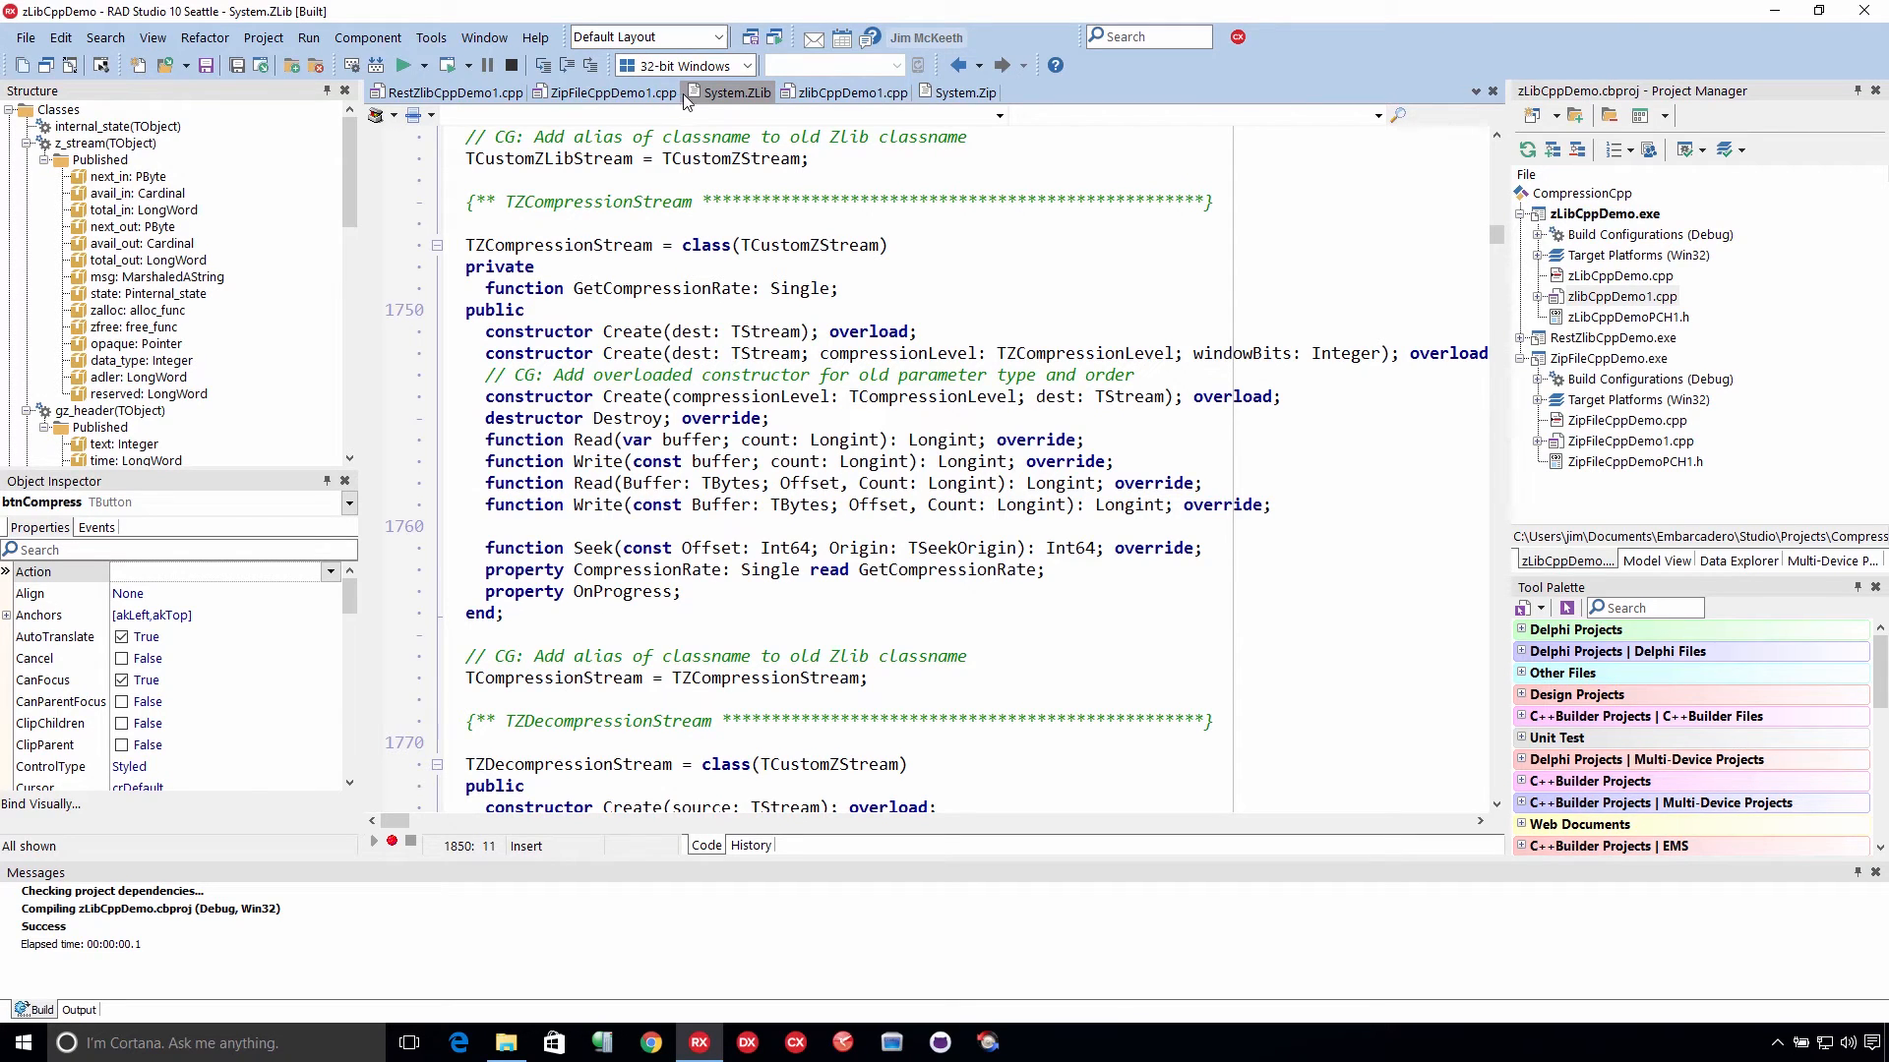
mouse_move(852, 93)
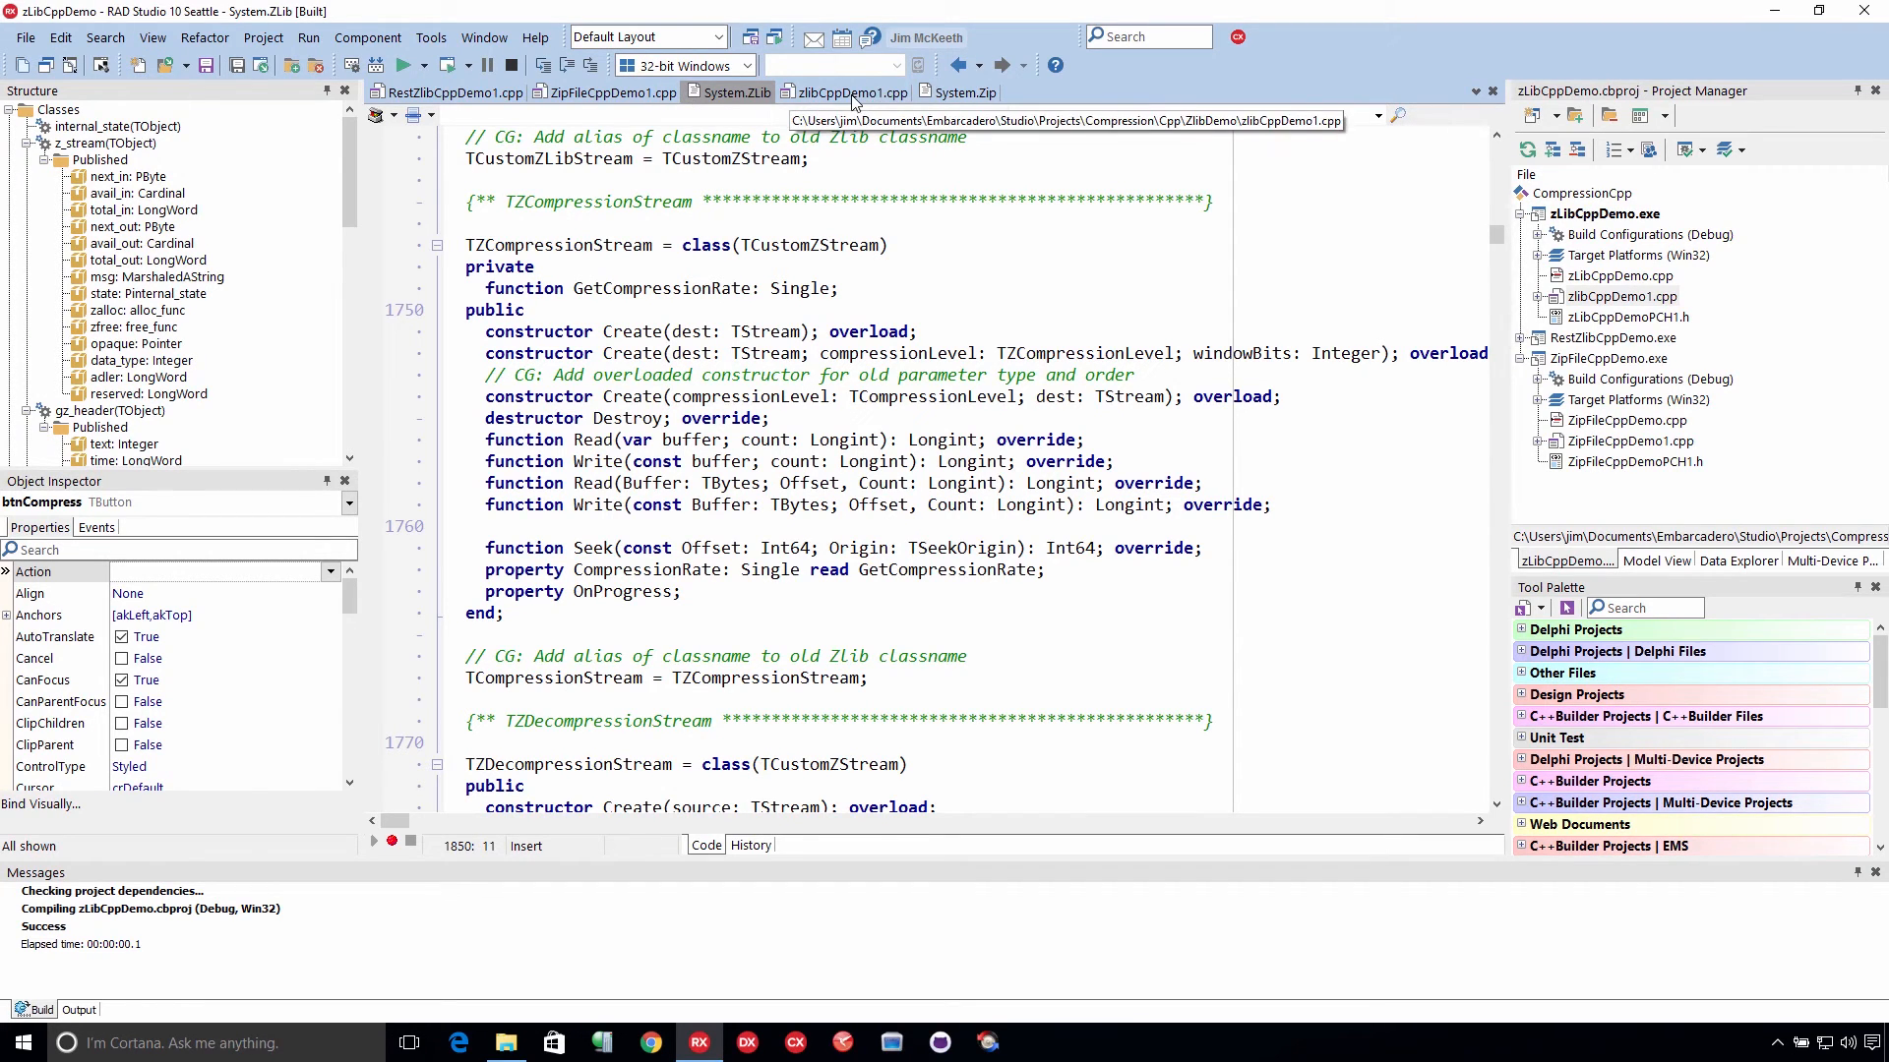
Step: Scroll zlibCppDemo1.cpp down to the hash comparison reporting Match or FAIL
left_click(855, 93)
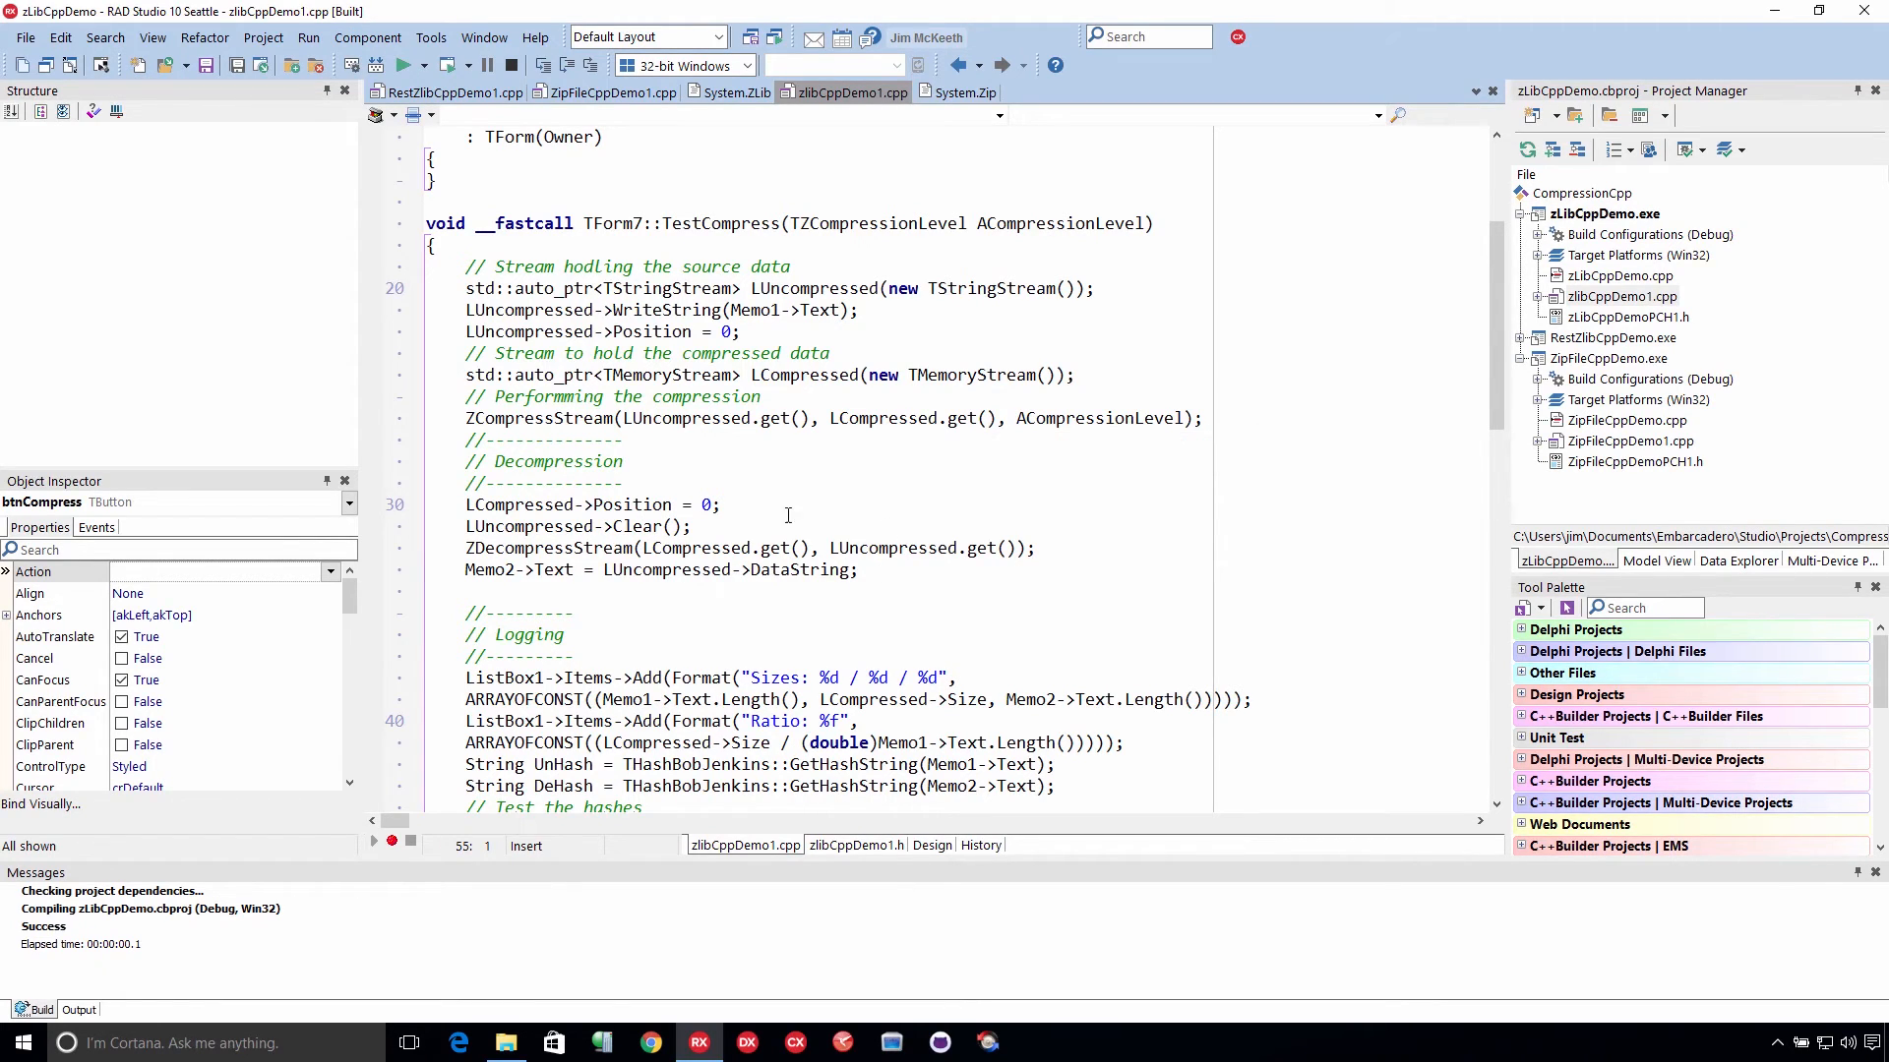
mouse_move(638, 487)
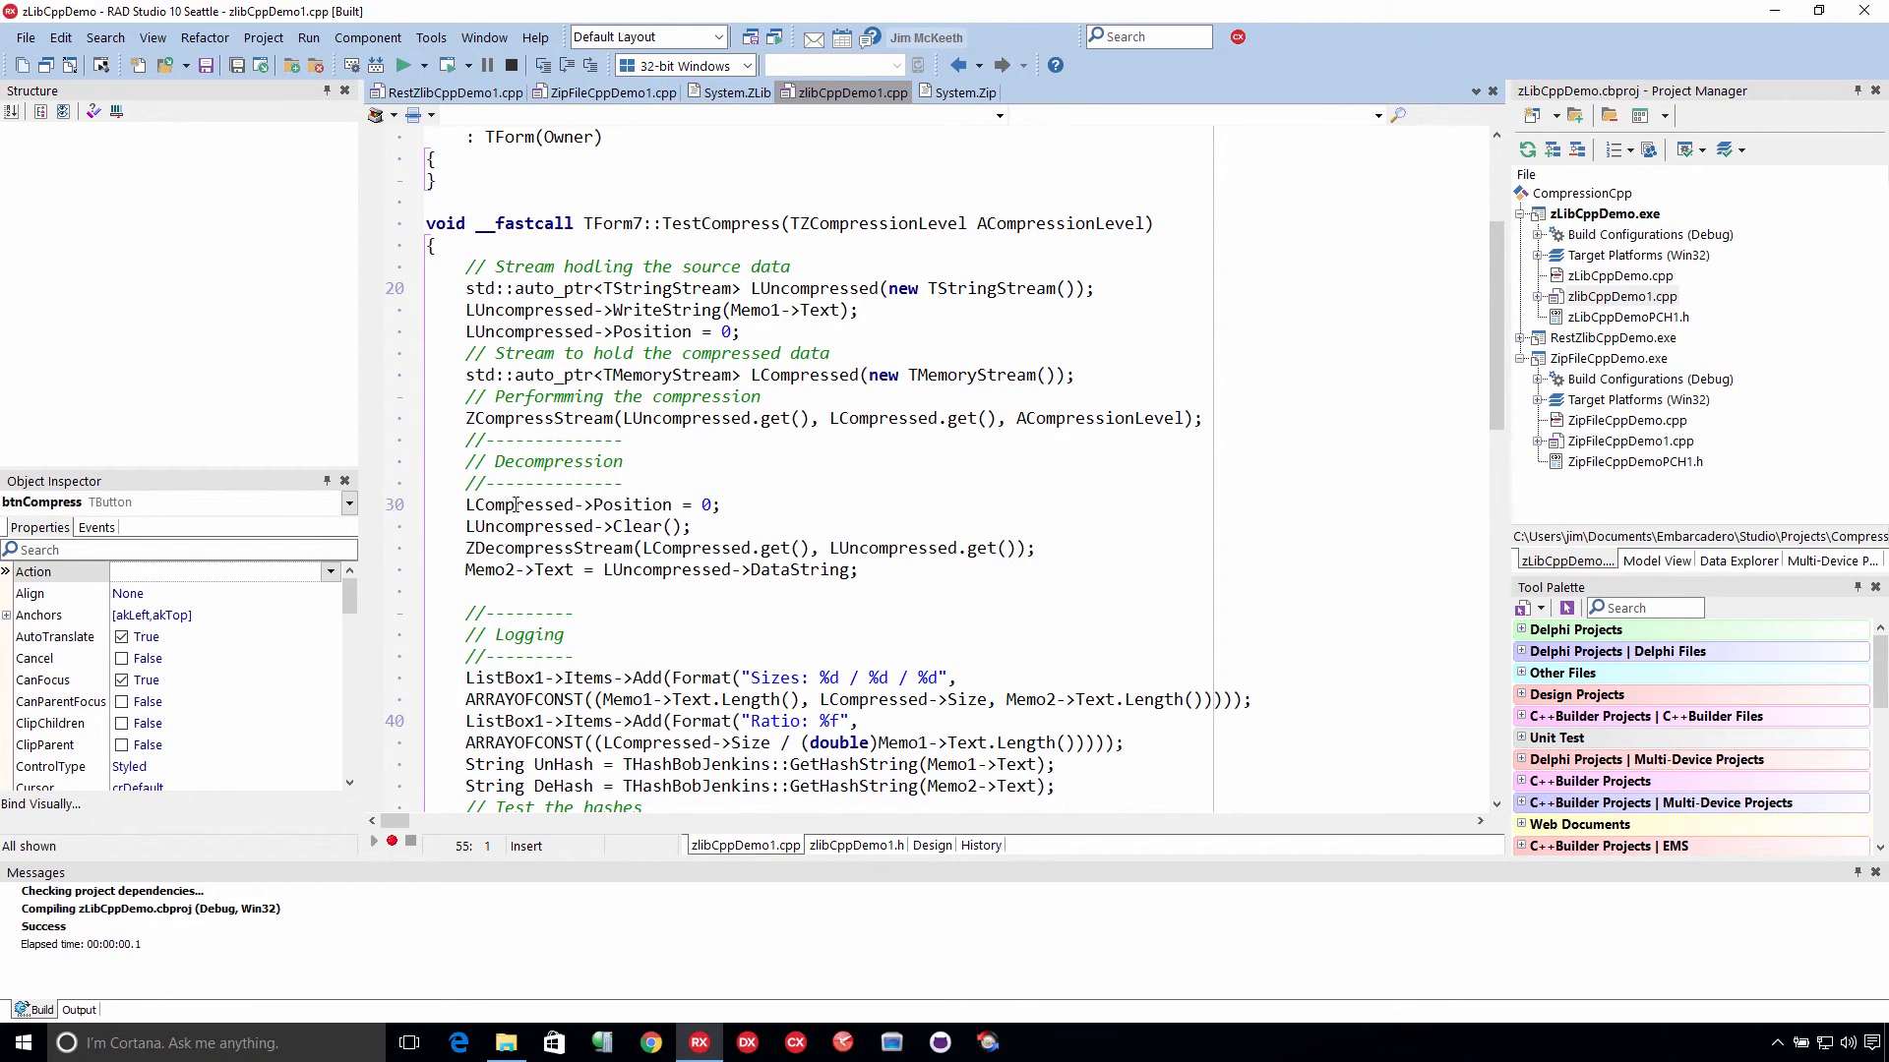
mouse_move(543, 528)
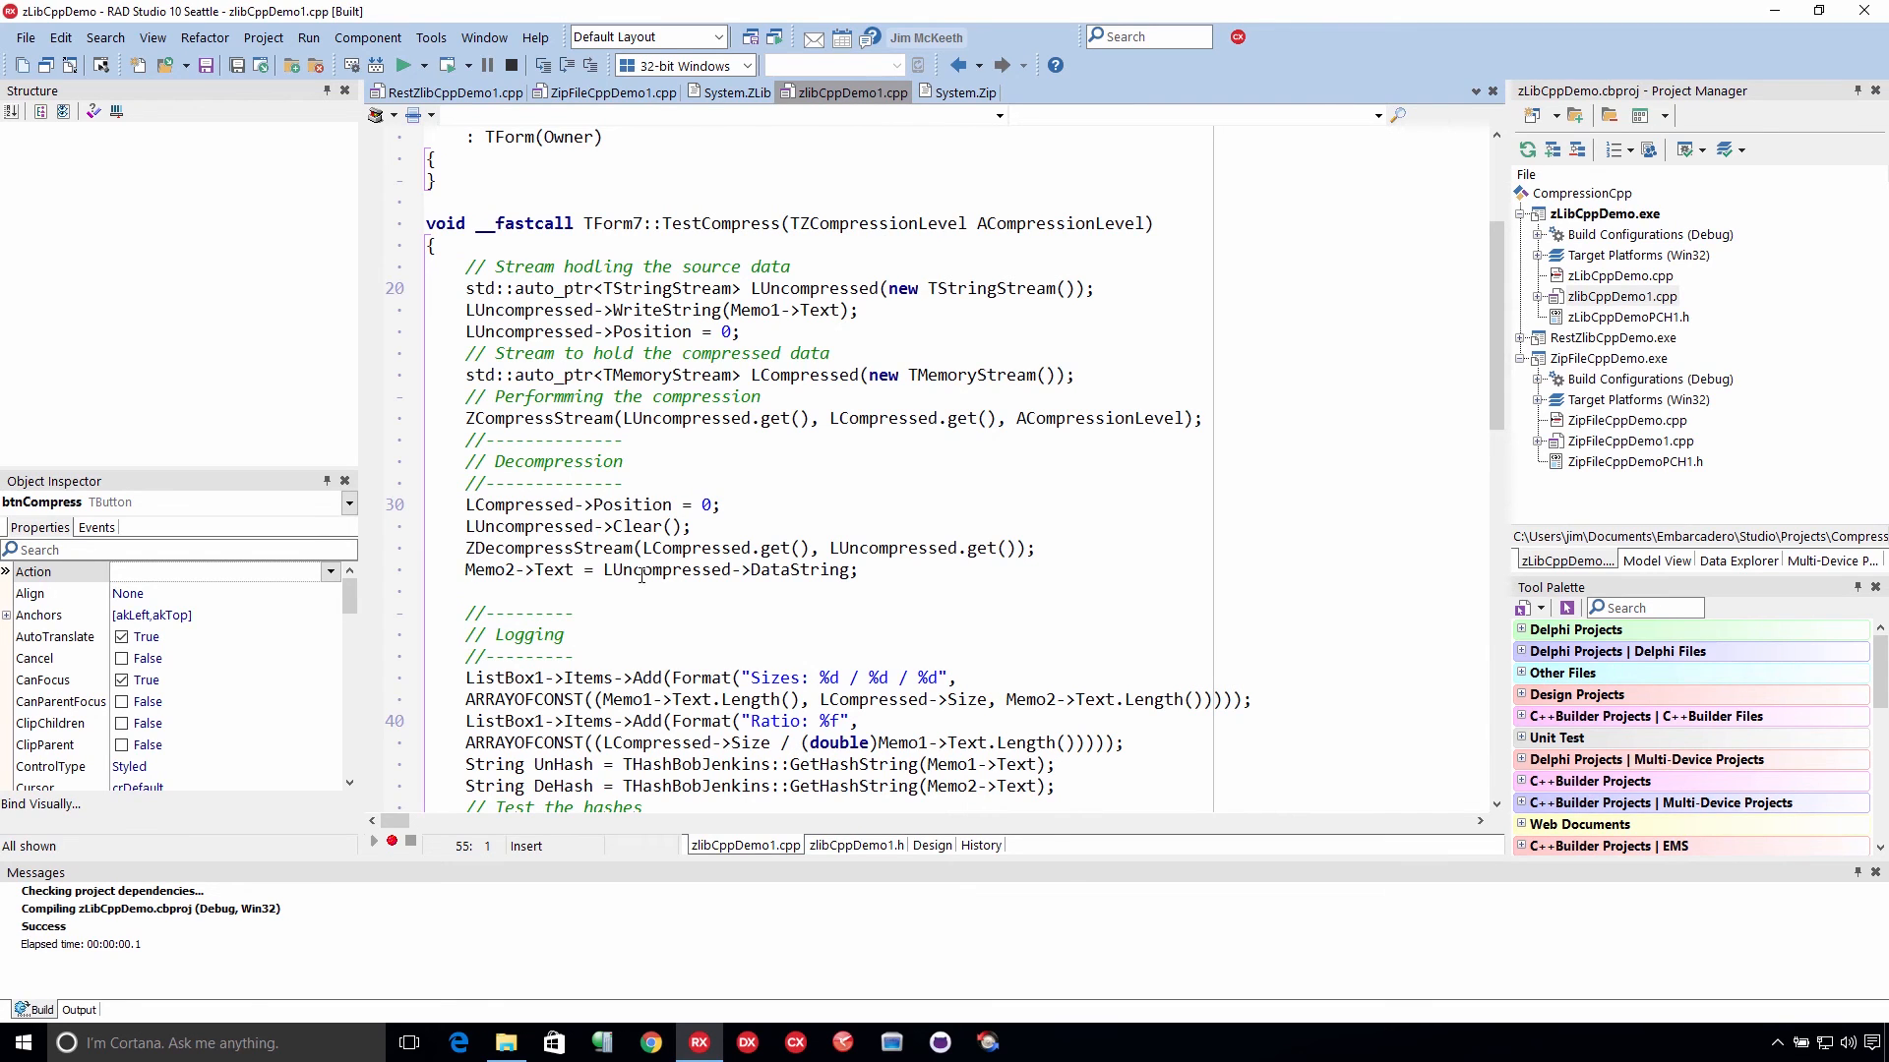
scroll("down", 3)
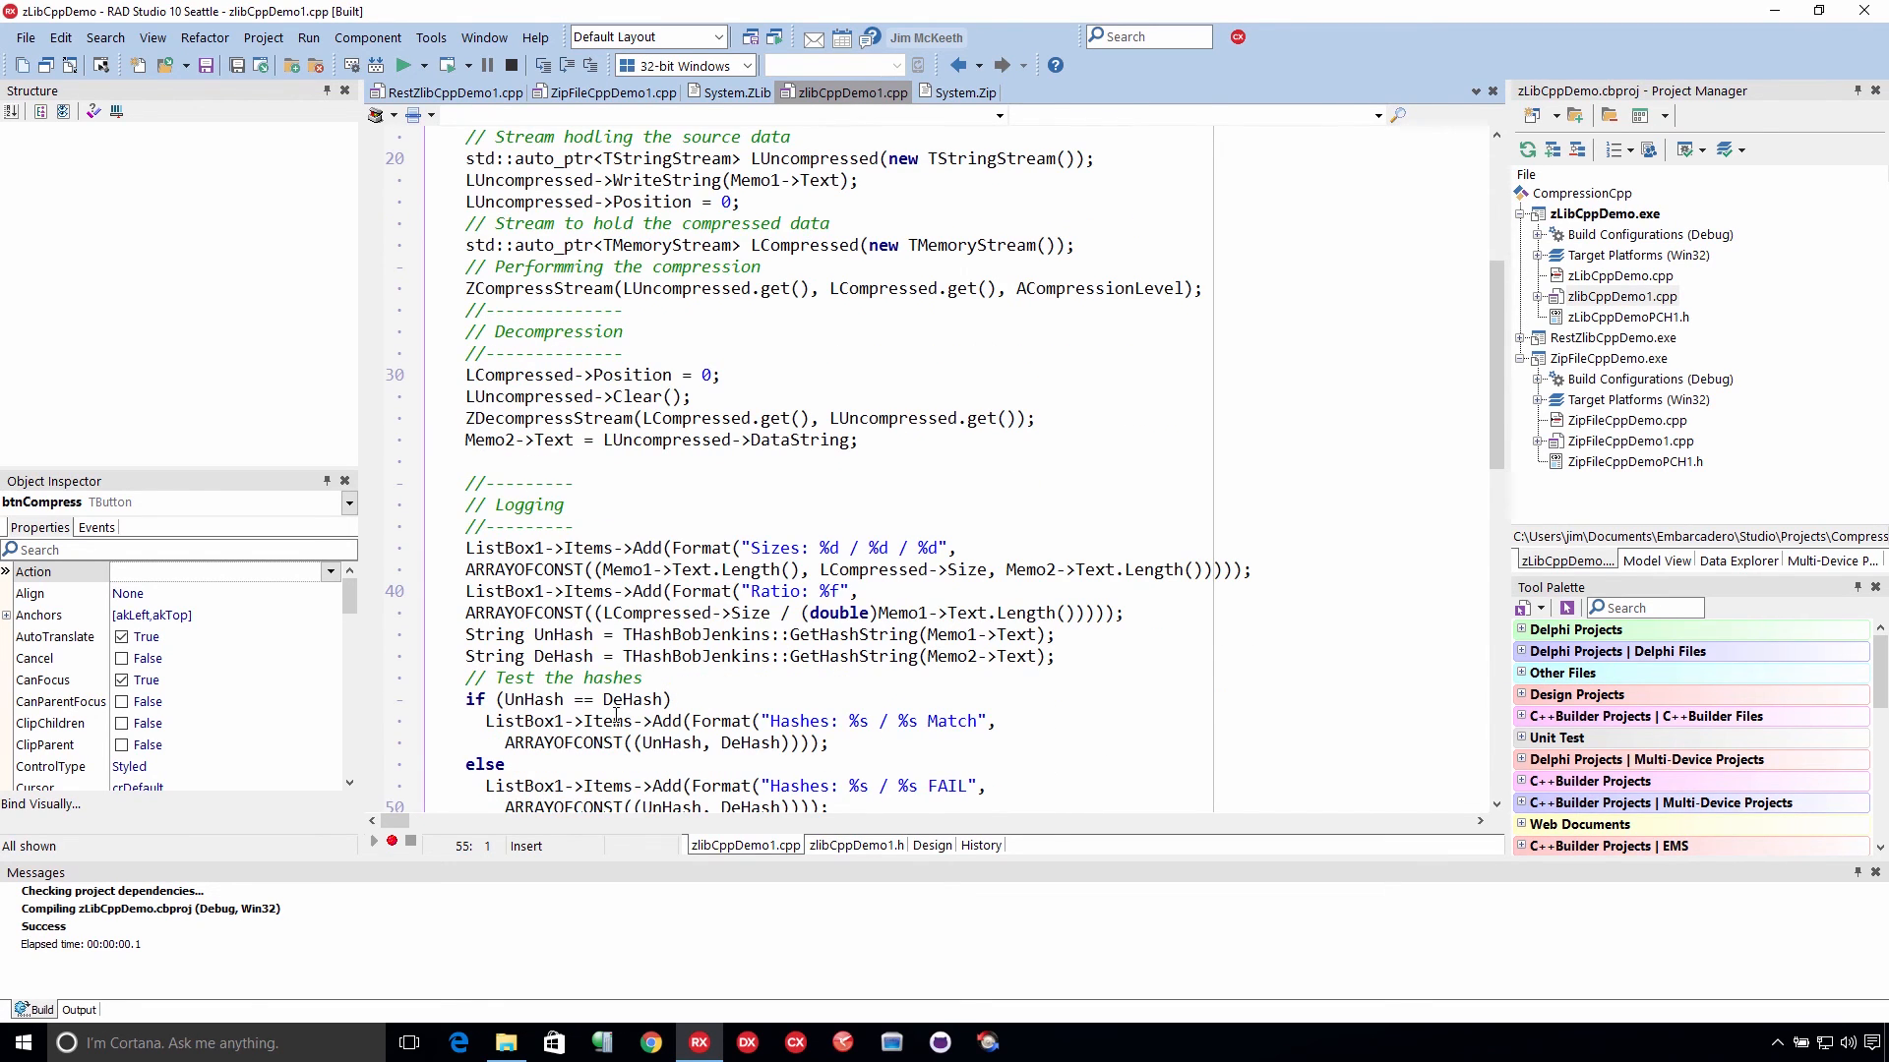